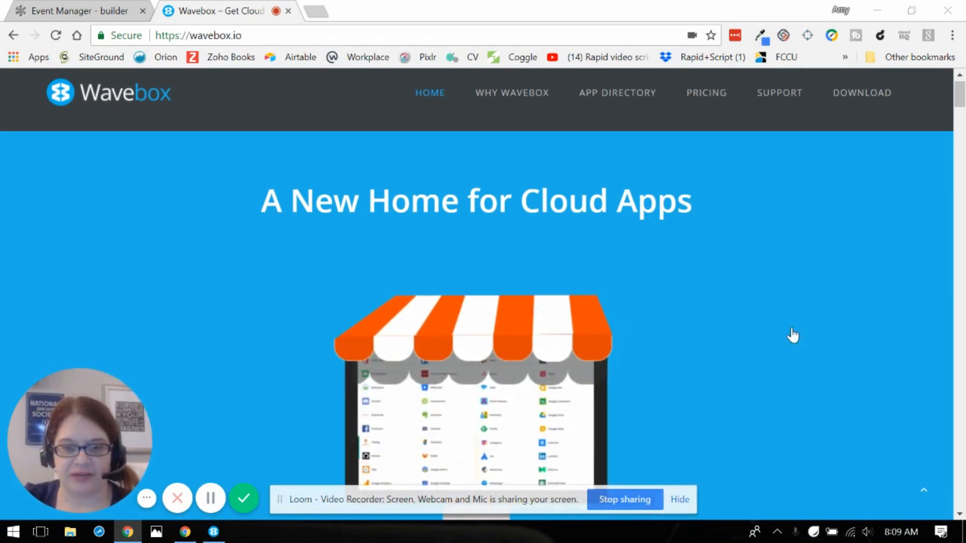
# Scroll down through the Wavebox website's home page content
pyautogui.scroll(-3)
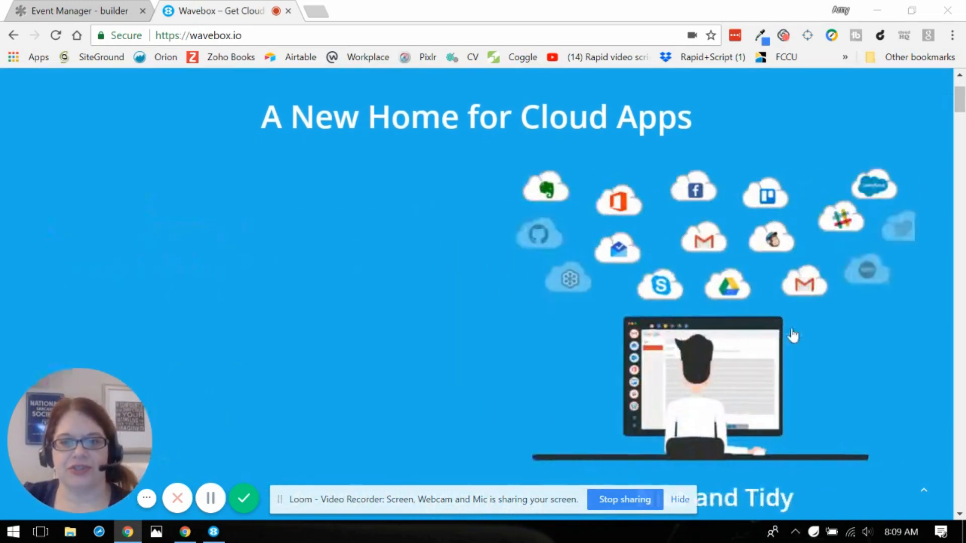
pyautogui.scroll(-3)
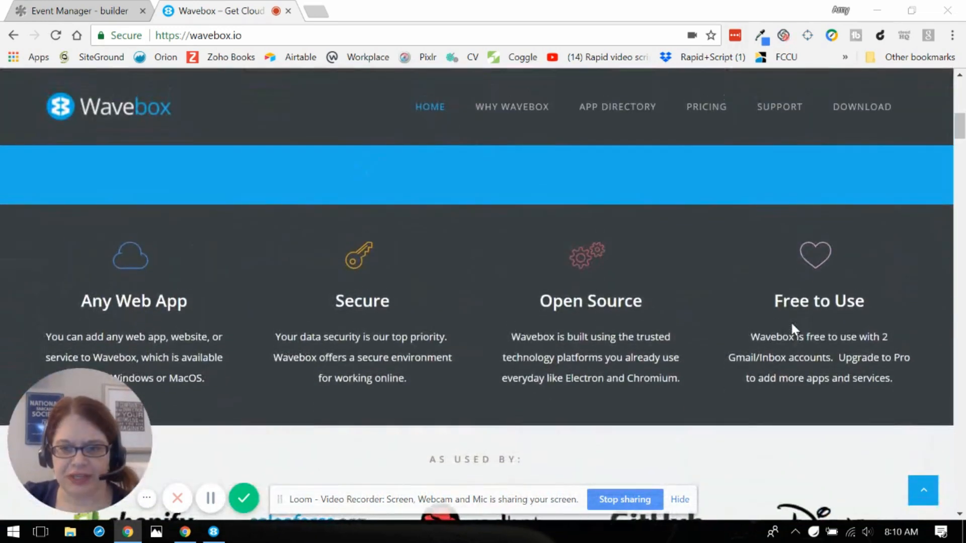
pyautogui.scroll(-3)
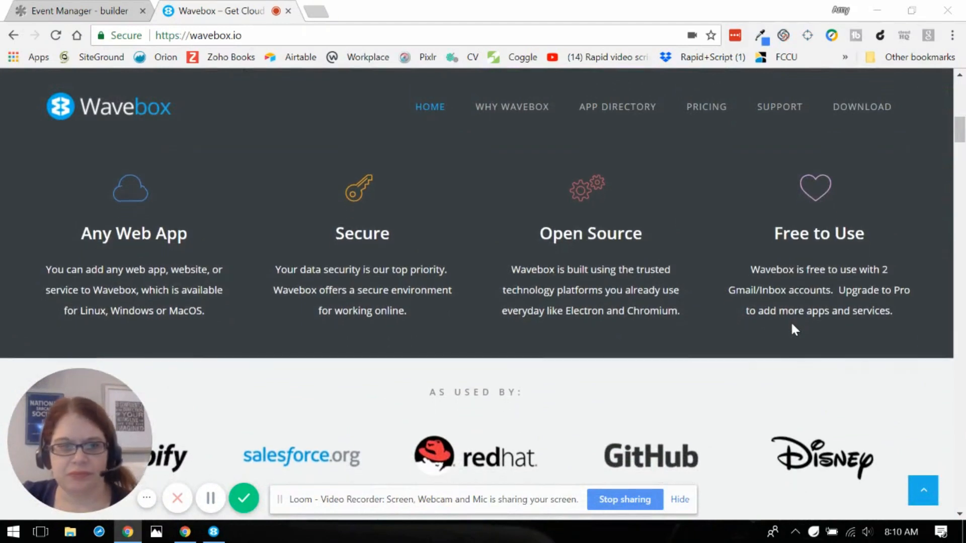
pyautogui.scroll(-3)
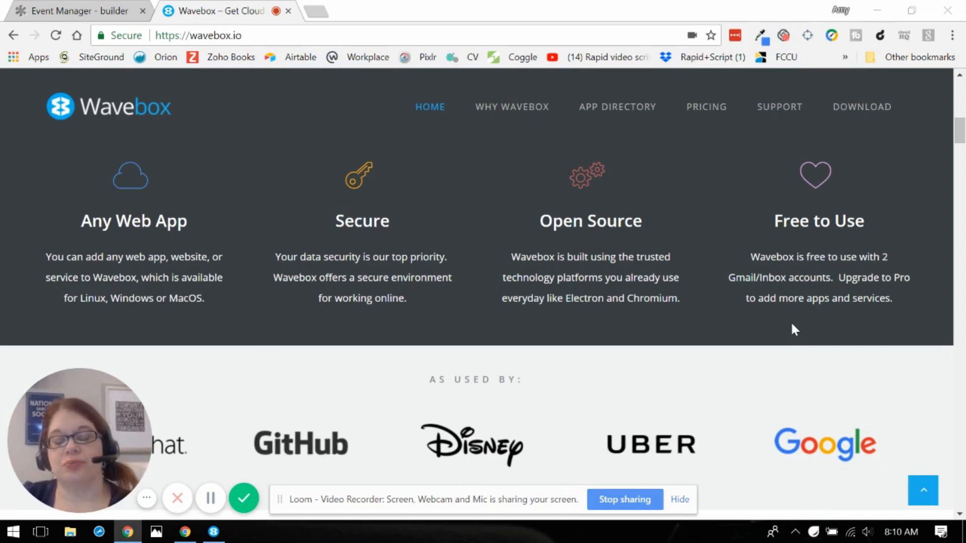
pyautogui.scroll(-3)
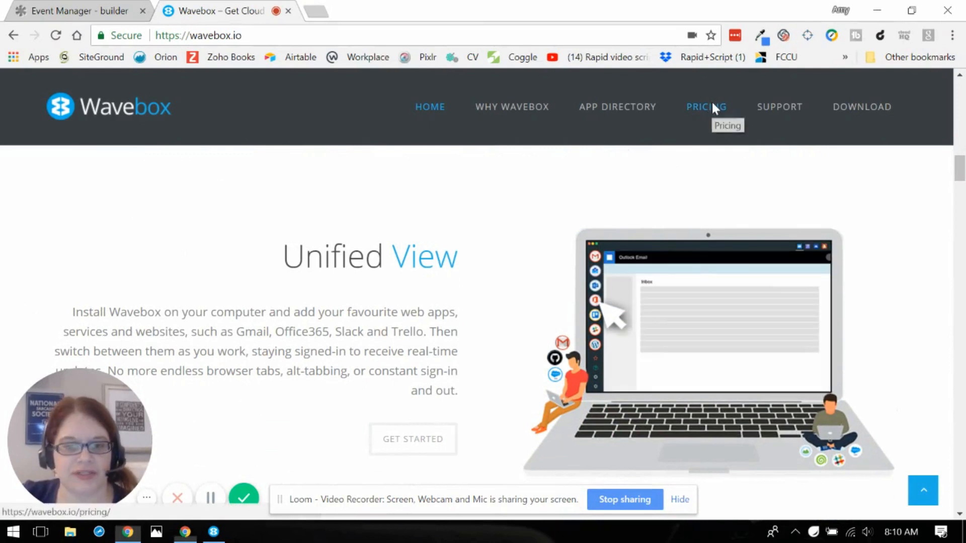
# Go to Pricing and review the Basic, Pro ($19.95/year) and Enterprise plan cards
pyautogui.click(706, 106)
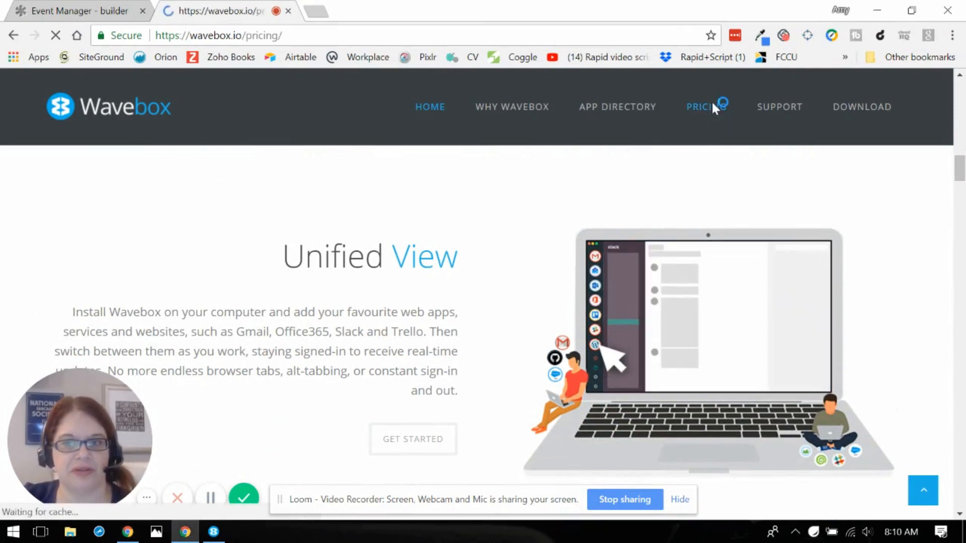
pyautogui.click(705, 107)
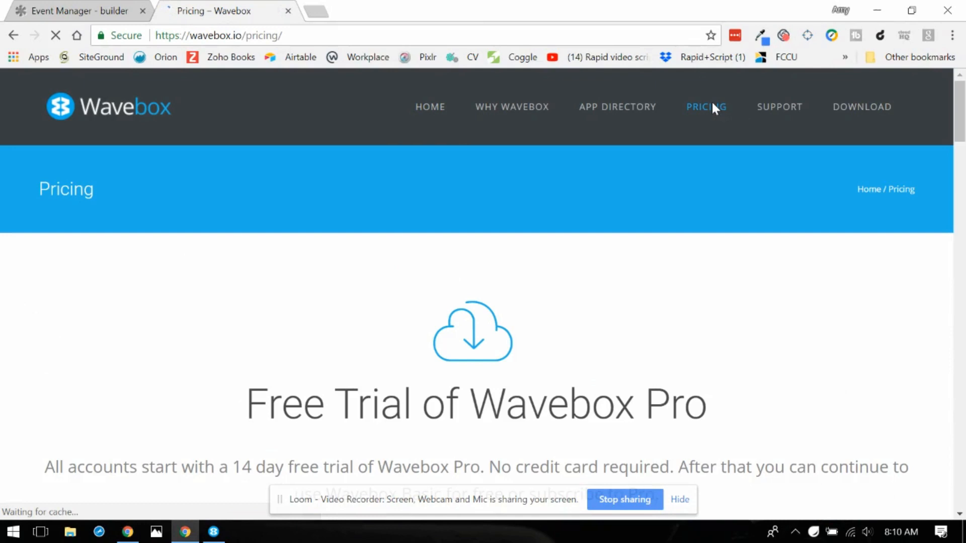
pyautogui.scroll(-3)
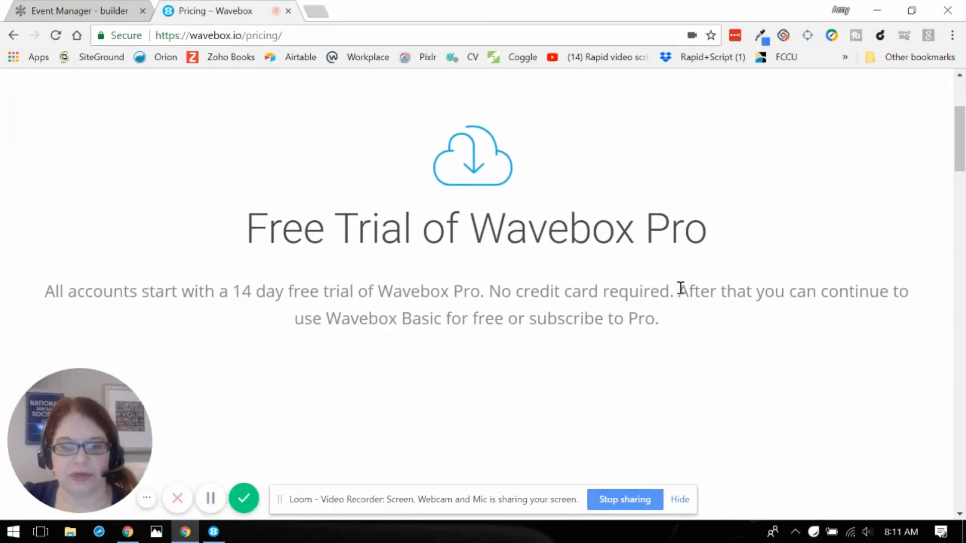
pyautogui.scroll(-3)
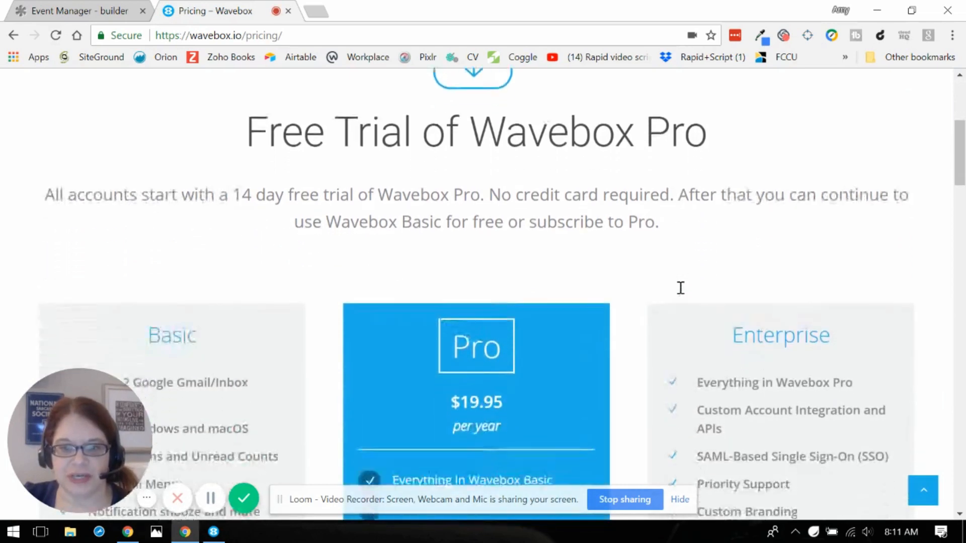
pyautogui.scroll(-3)
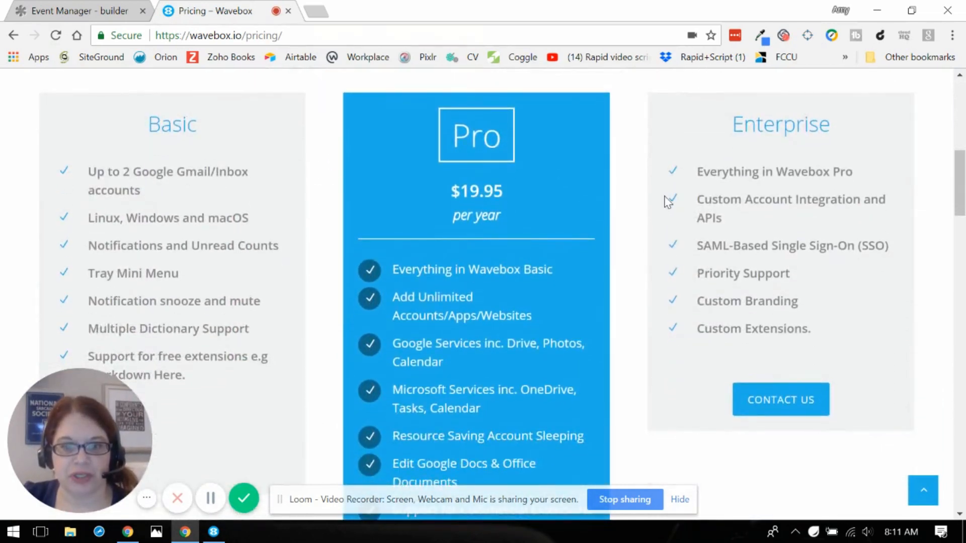
pyautogui.moveTo(502, 221)
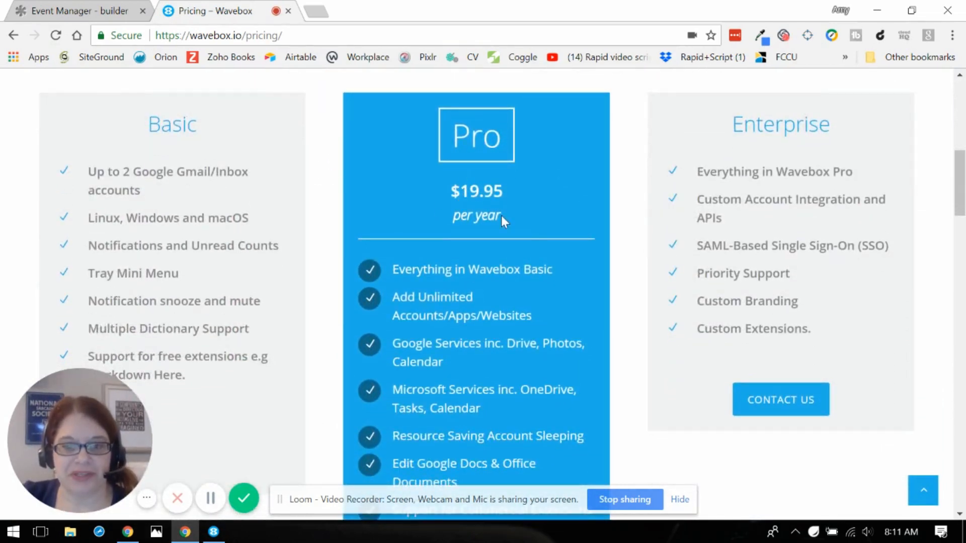
pyautogui.scroll(-3)
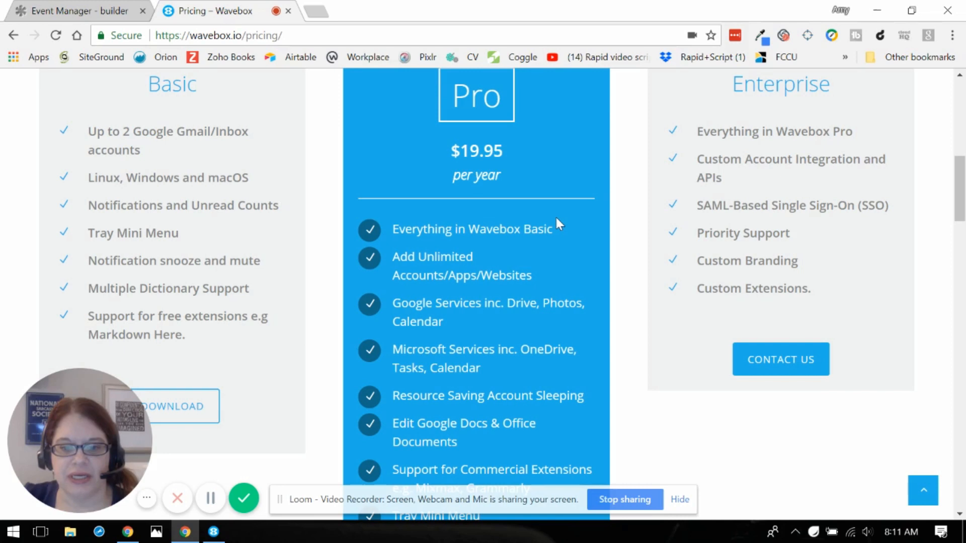
pyautogui.scroll(-3)
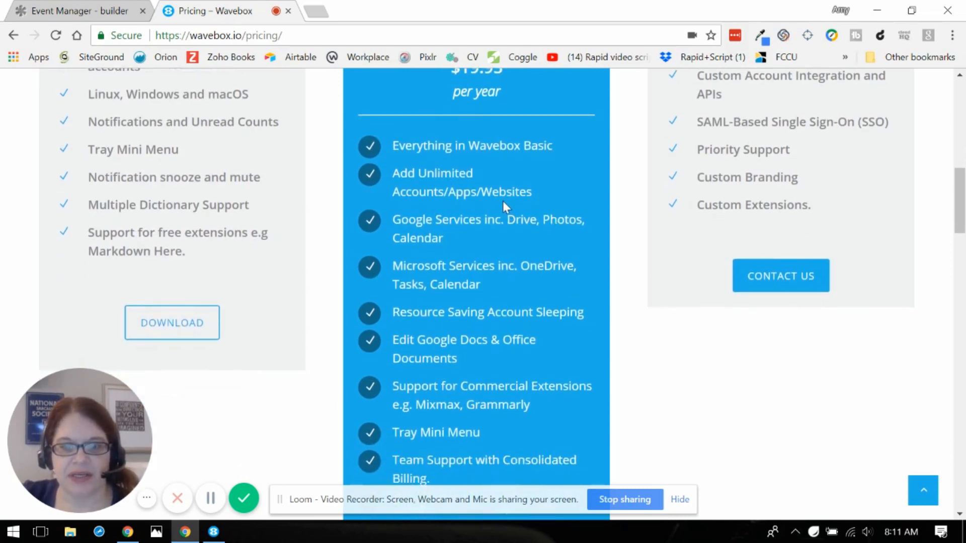
pyautogui.moveTo(448, 368)
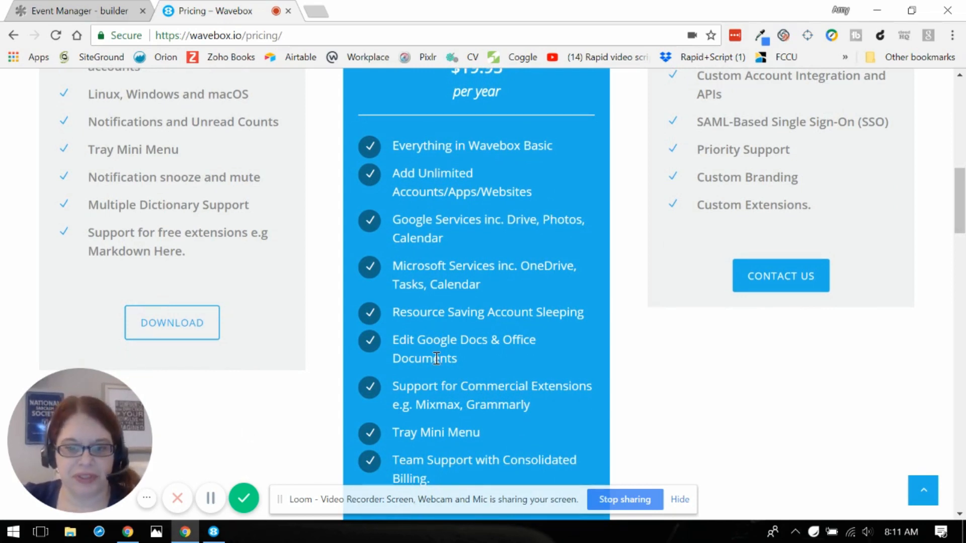
pyautogui.scroll(-3)
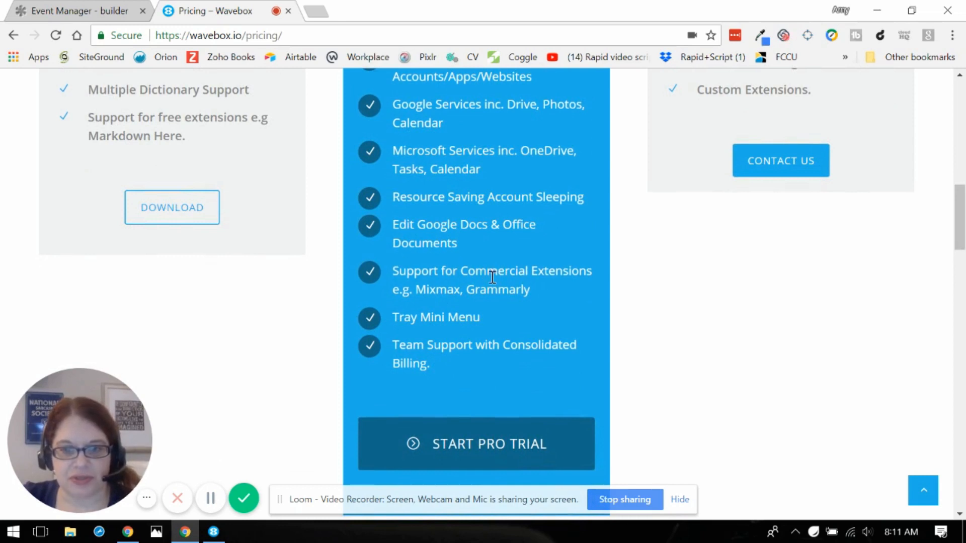
pyautogui.moveTo(478, 298)
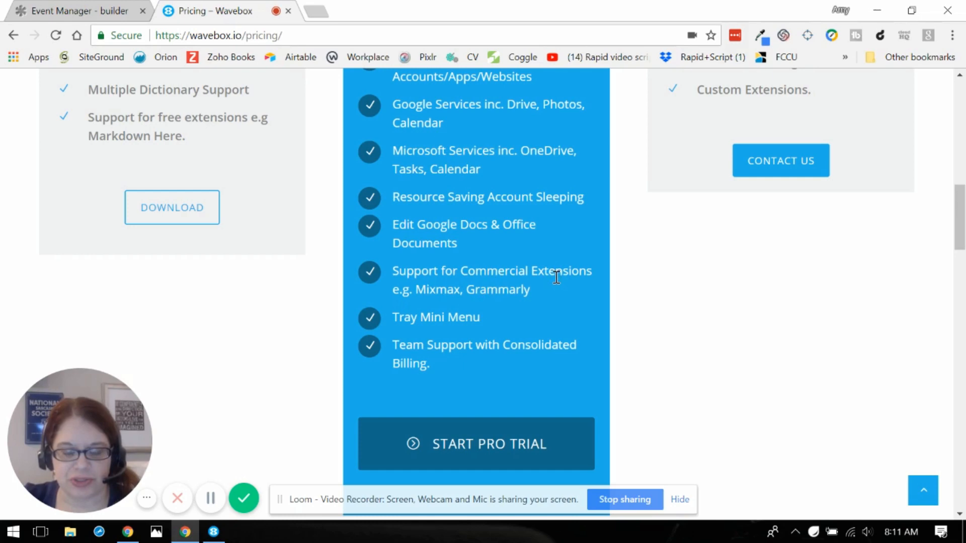
pyautogui.scroll(3)
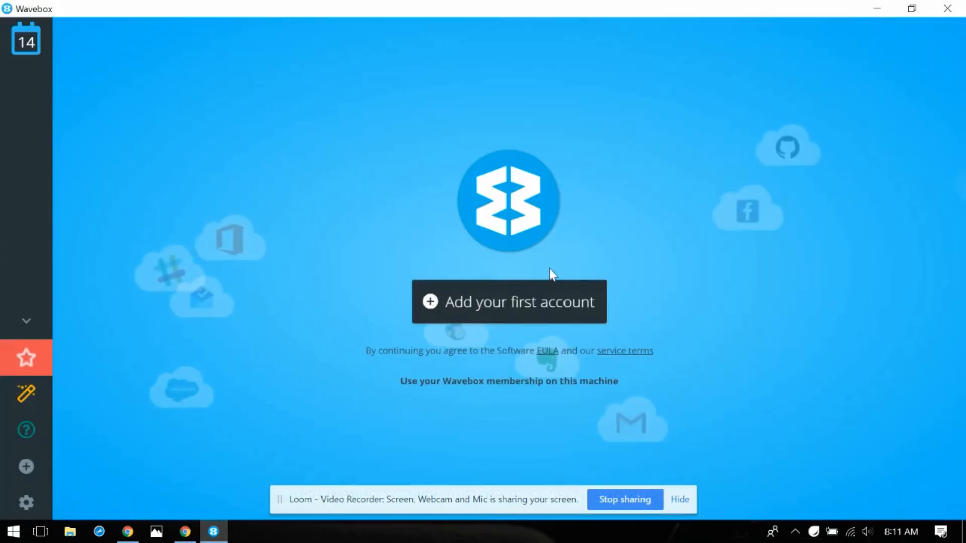
pyautogui.moveTo(682, 303)
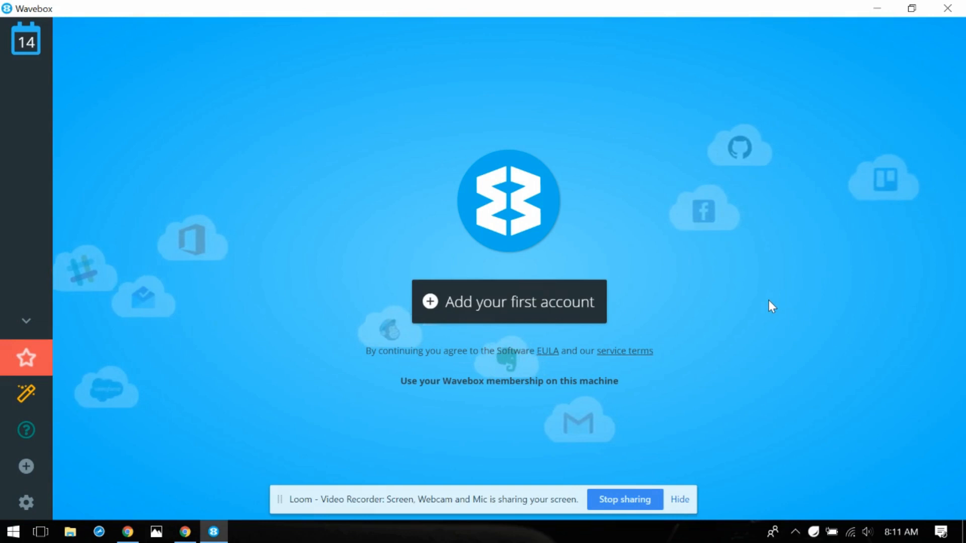
pyautogui.moveTo(525, 254)
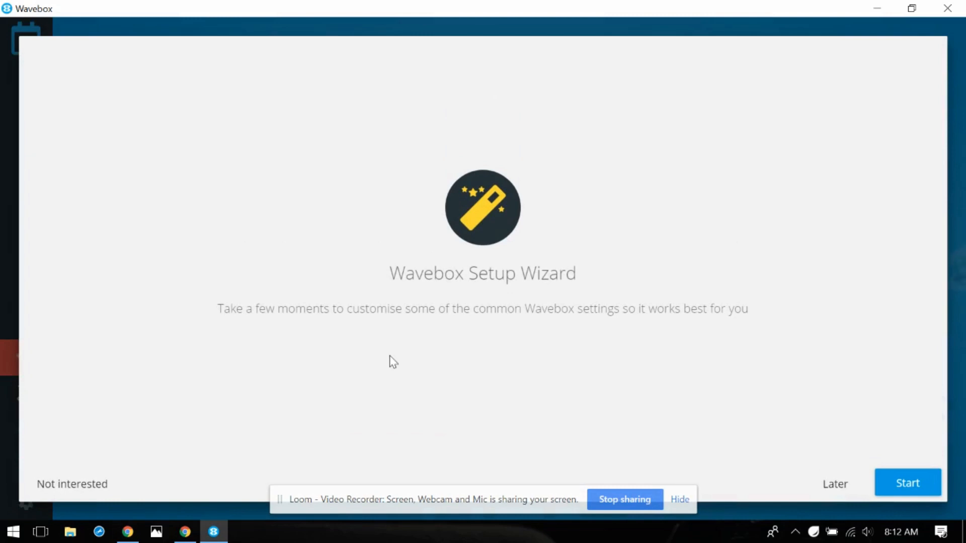
pyautogui.moveTo(641, 258)
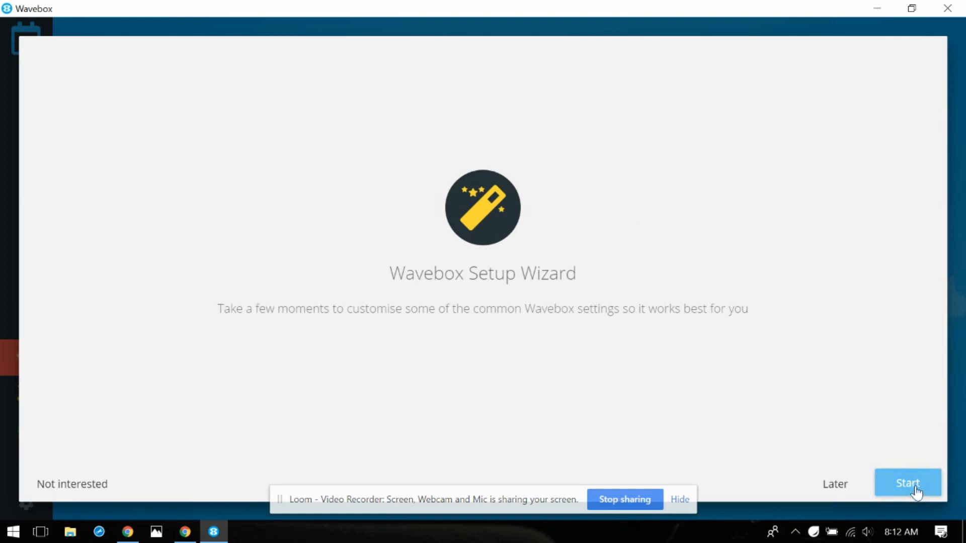
# Step through the setup wizard's tray icon and default mail client pages to All Done
pyautogui.click(906, 482)
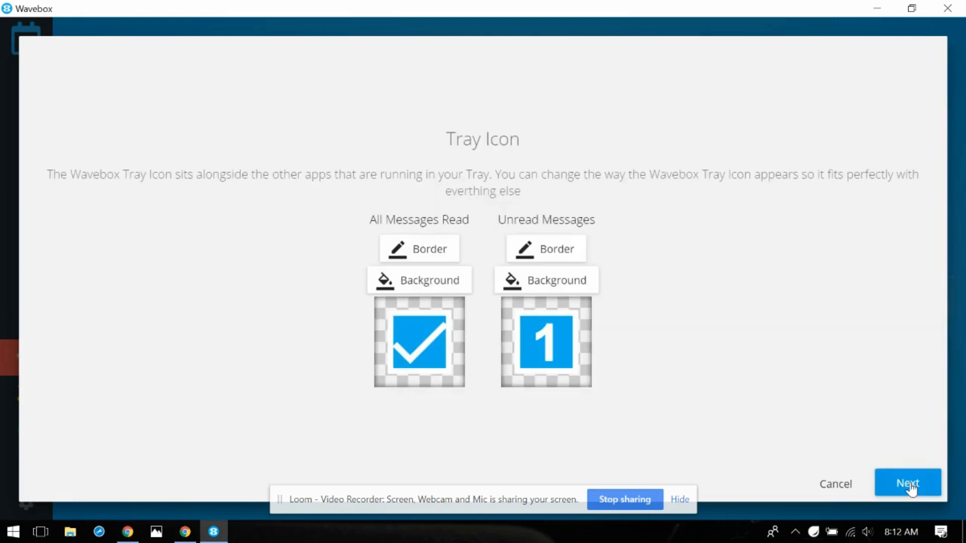
pyautogui.moveTo(720, 317)
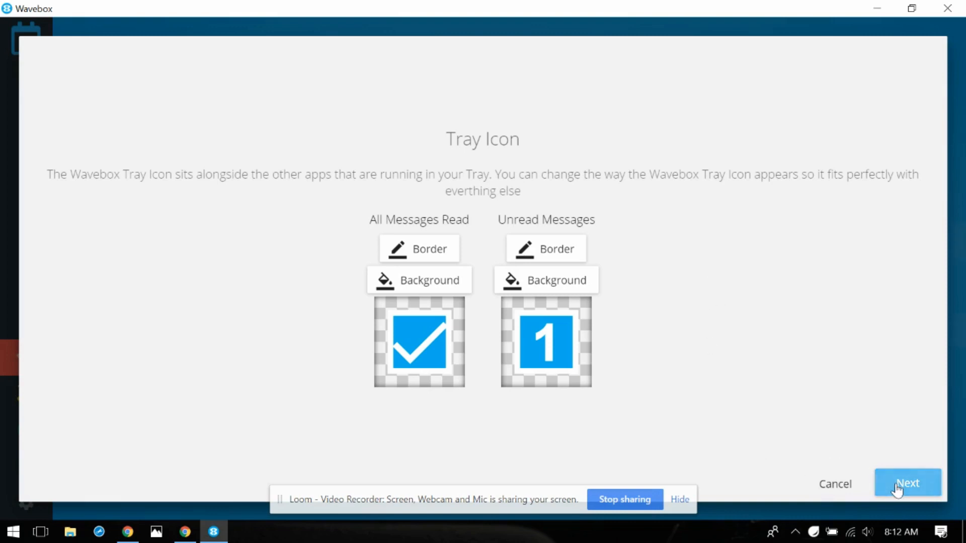
pyautogui.click(907, 482)
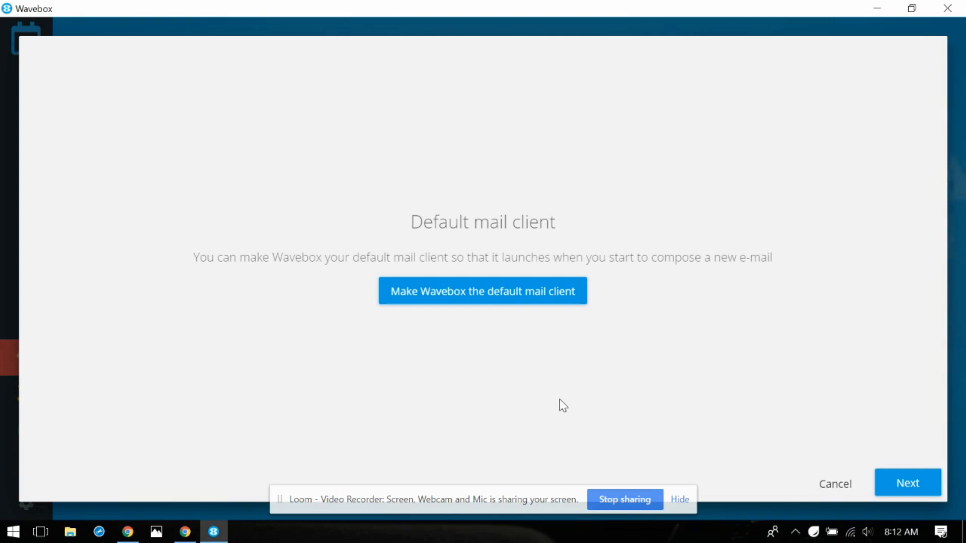
pyautogui.moveTo(580, 347)
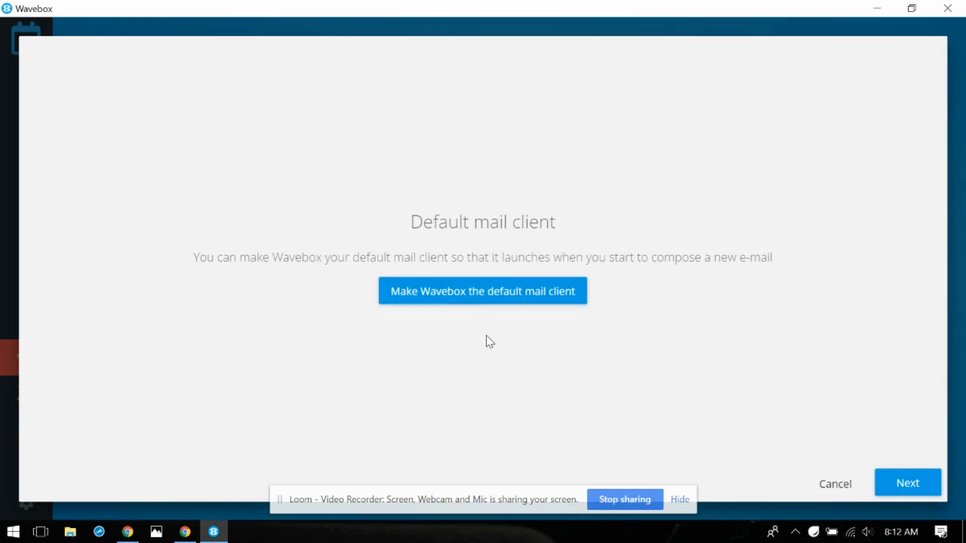
pyautogui.moveTo(506, 360)
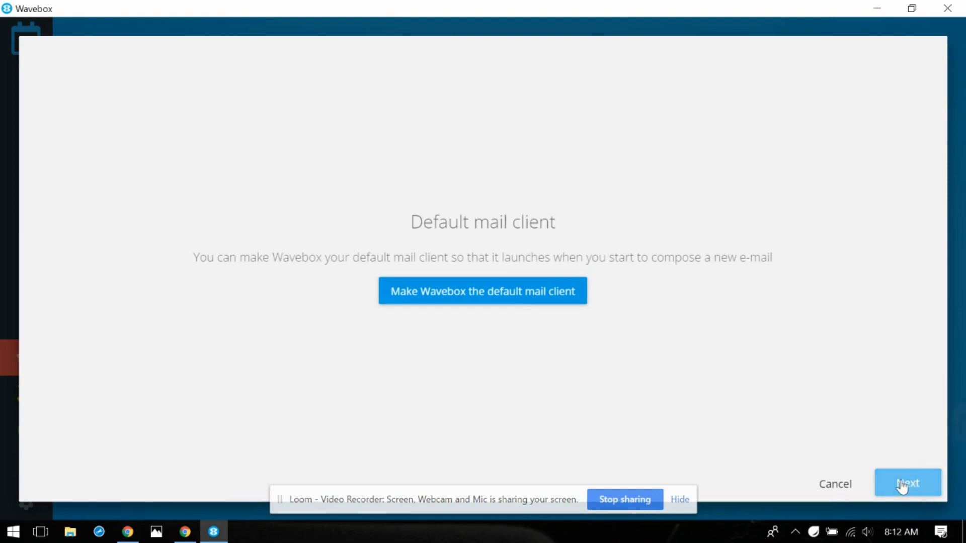
pyautogui.click(906, 483)
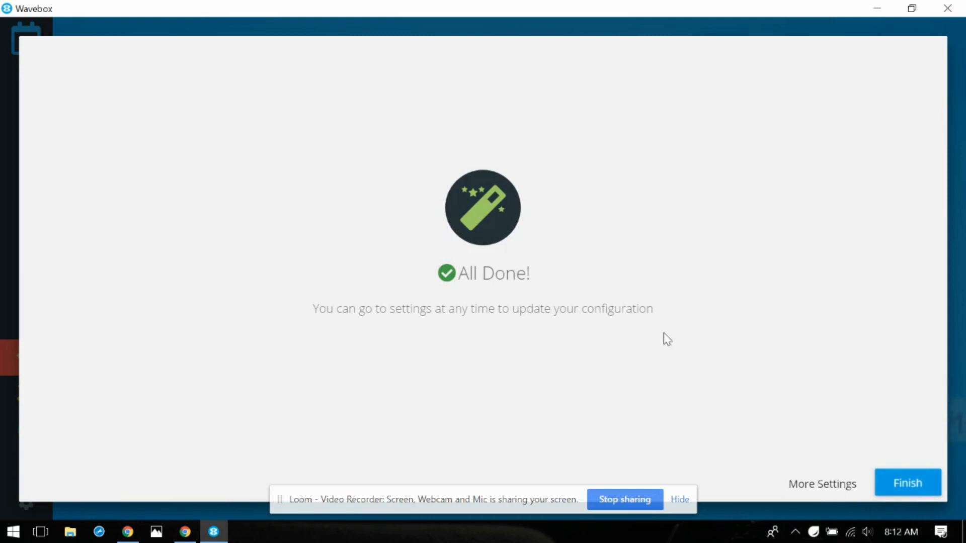
# Finish the wizard and start adding the first account to reach the app catalogue
pyautogui.click(906, 482)
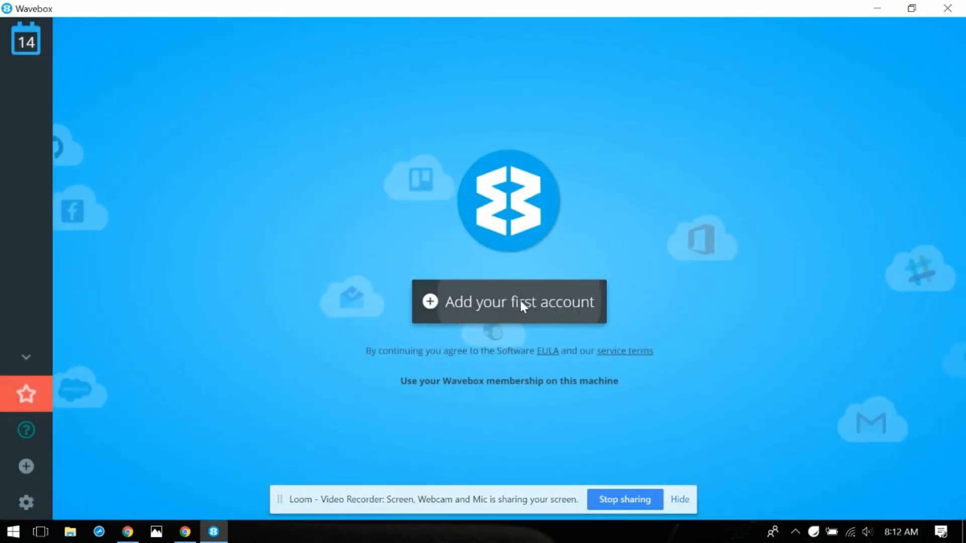
pyautogui.click(508, 302)
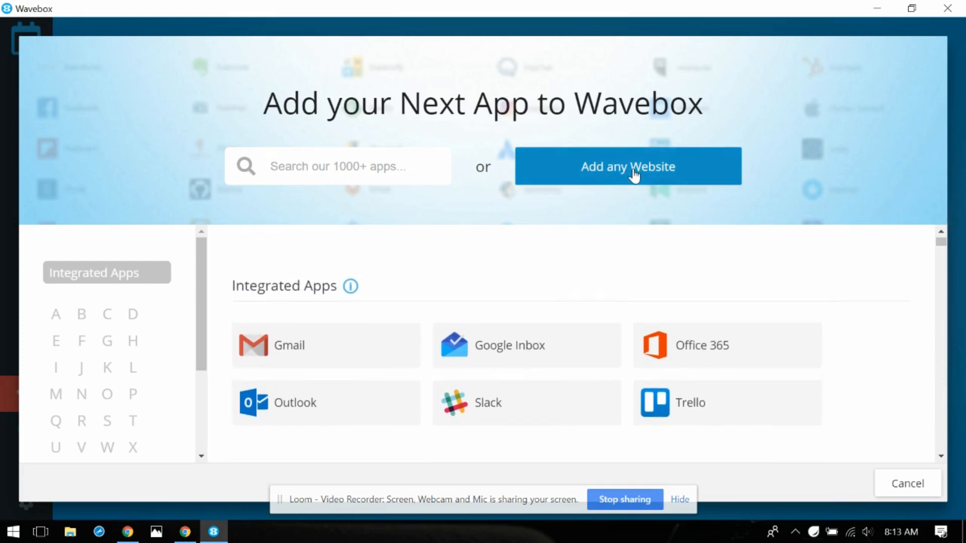
# Choose Add any Website with the teal colour and continue to its configure step
pyautogui.click(627, 166)
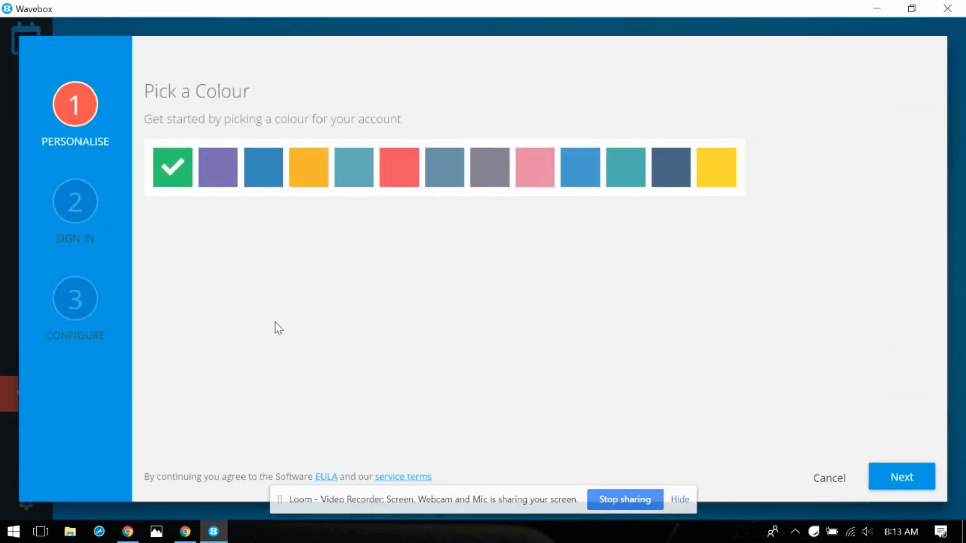
pyautogui.moveTo(276, 281)
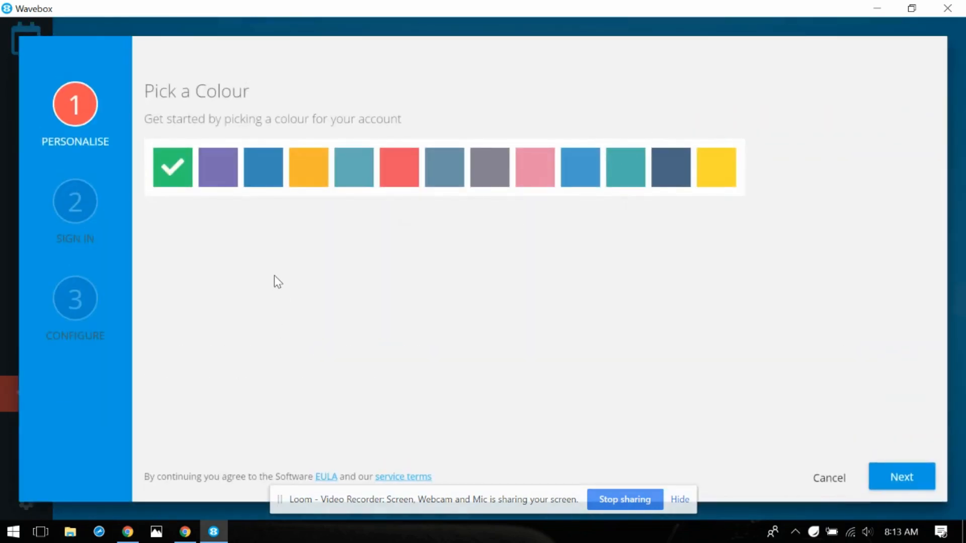
pyautogui.moveTo(265, 252)
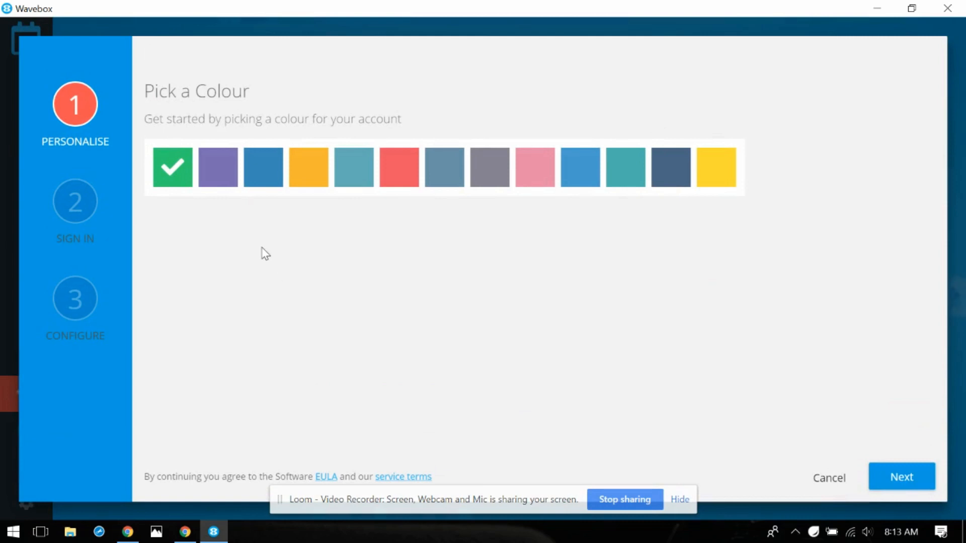
pyautogui.moveTo(623, 166)
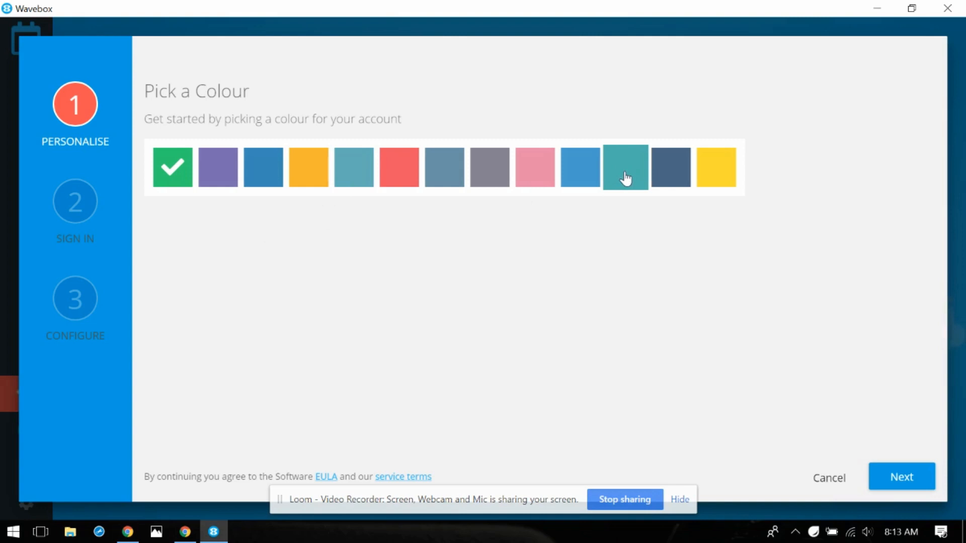
pyautogui.click(625, 167)
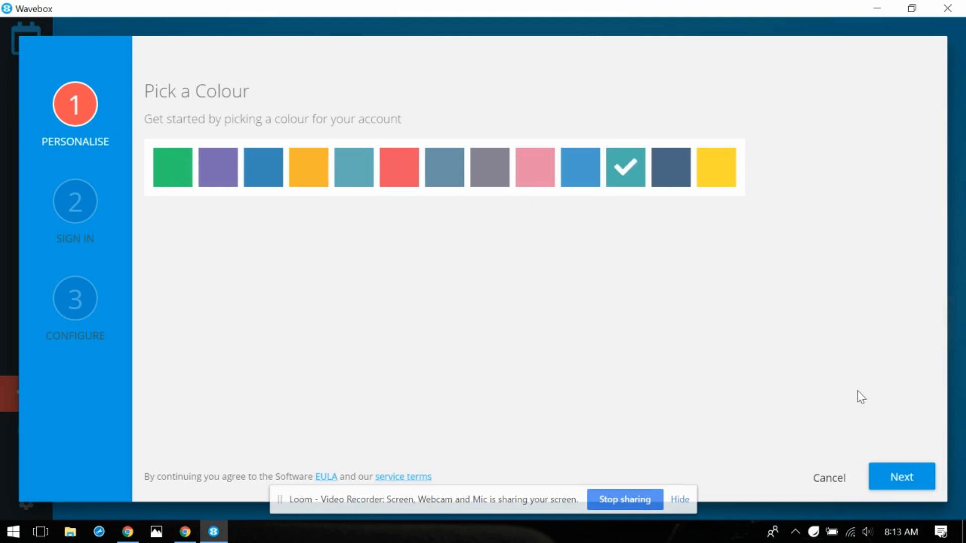
pyautogui.click(900, 476)
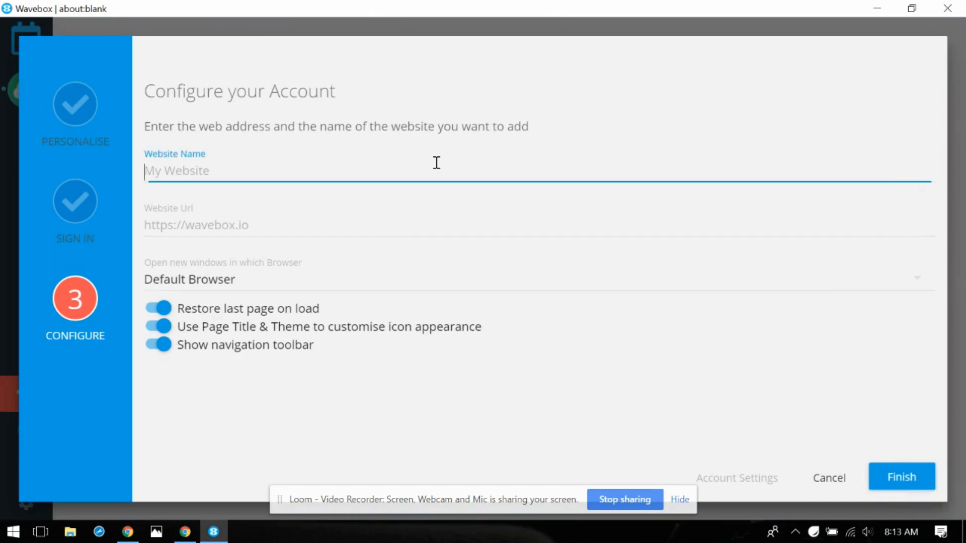
pyautogui.write('My Website')
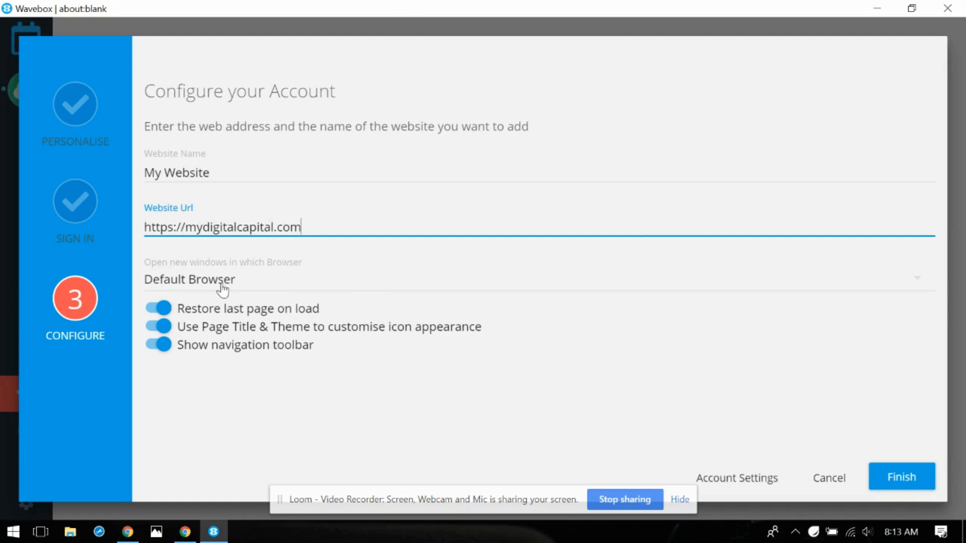
pyautogui.moveTo(220, 315)
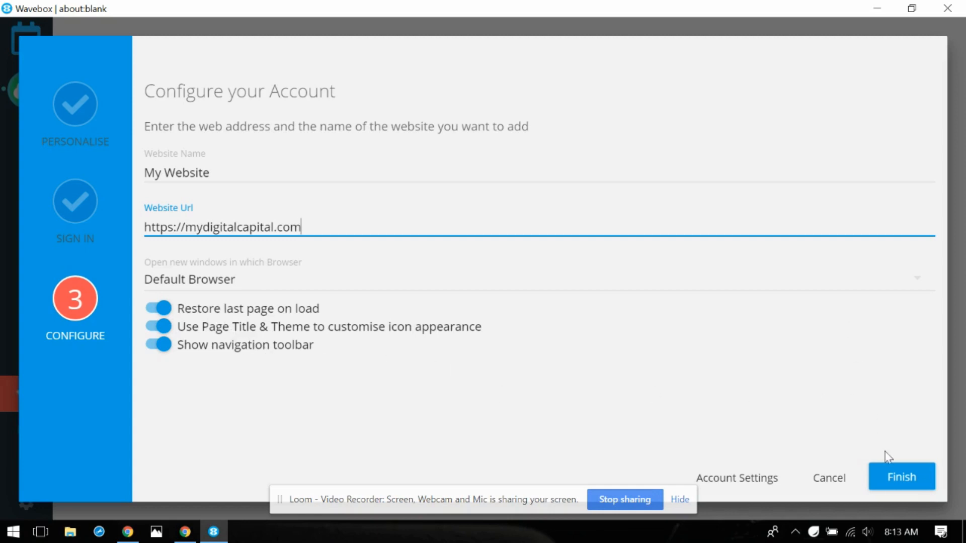
pyautogui.click(900, 476)
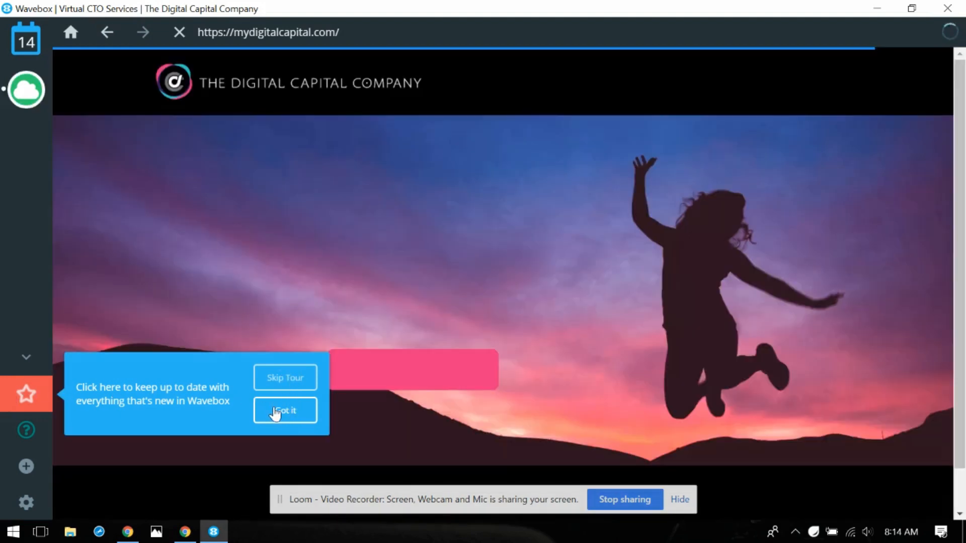
# Dismiss the What's New tour tip over the loaded Digital Capital Company site
pyautogui.click(285, 410)
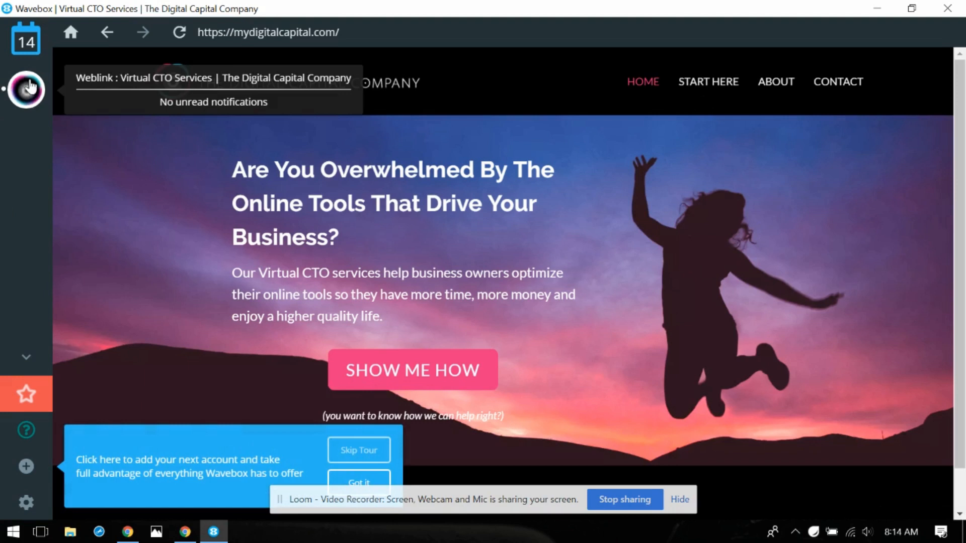
pyautogui.moveTo(29, 95)
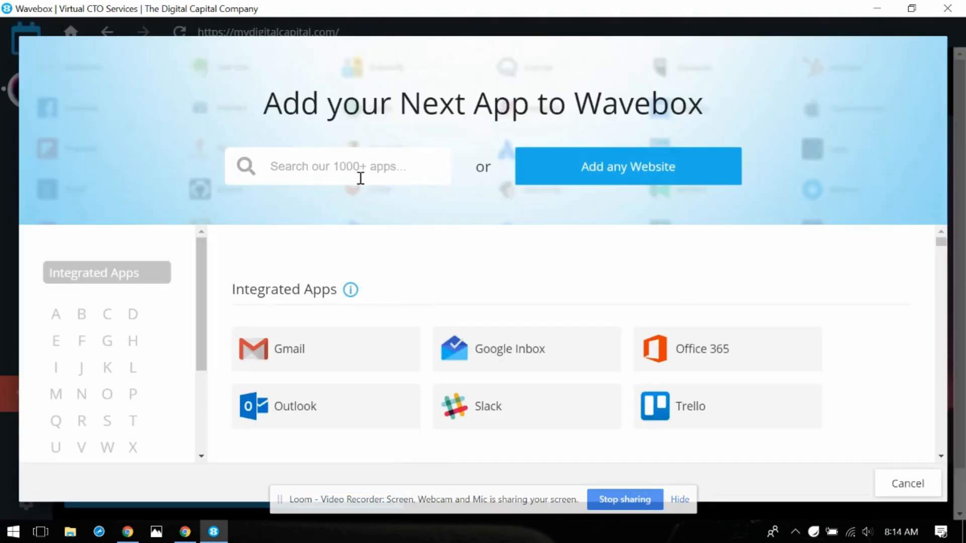
# Pick Gmail from Integrated Apps and give the new account the purple colour
pyautogui.click(287, 349)
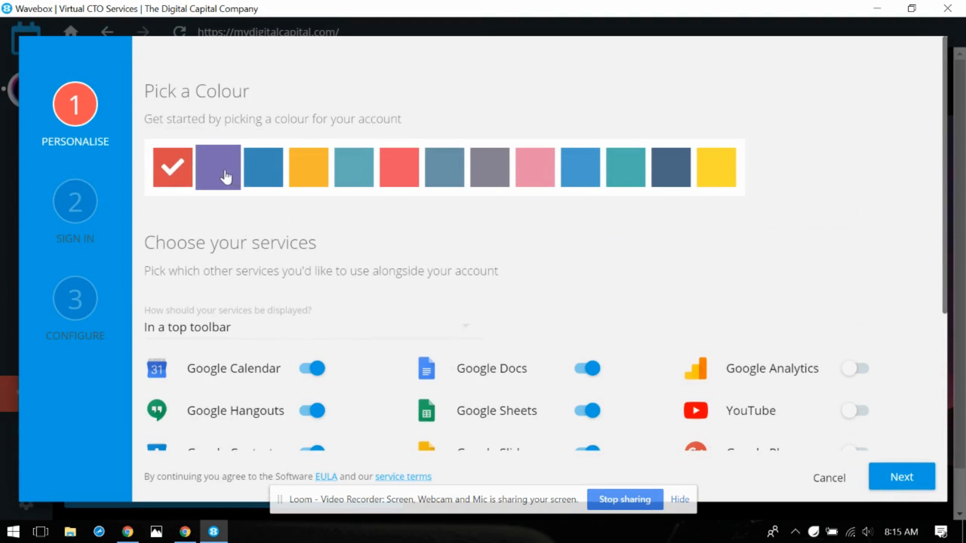
pyautogui.click(217, 167)
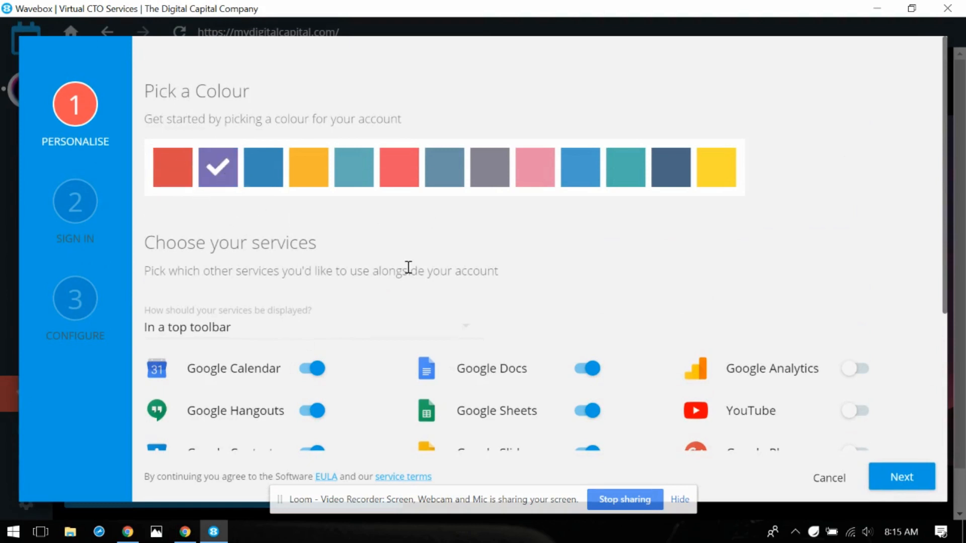
pyautogui.moveTo(423, 264)
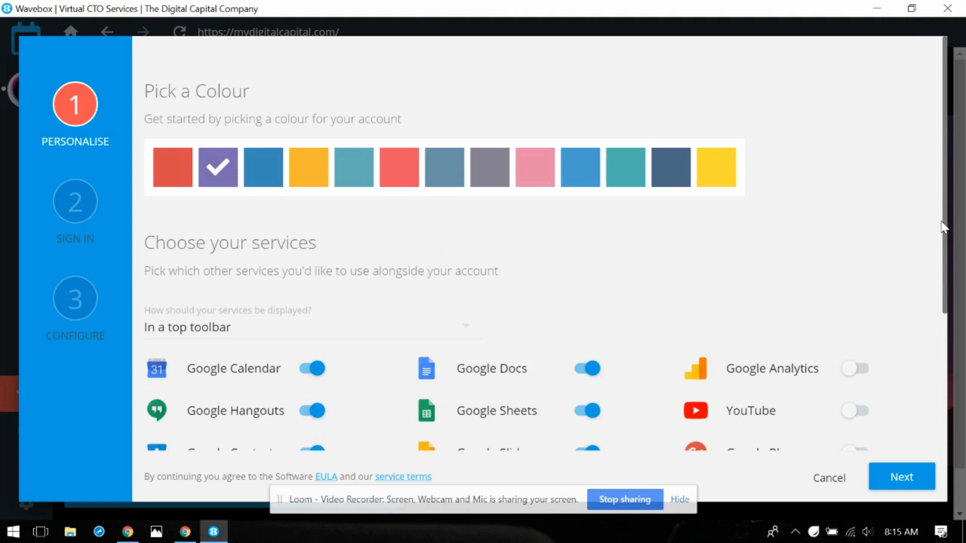
# Keep Calendar, Docs, Sheets, Keep, Admin and Drive, drop Hangouts and Slides, and continue to sign-in
pyautogui.scroll(-3)
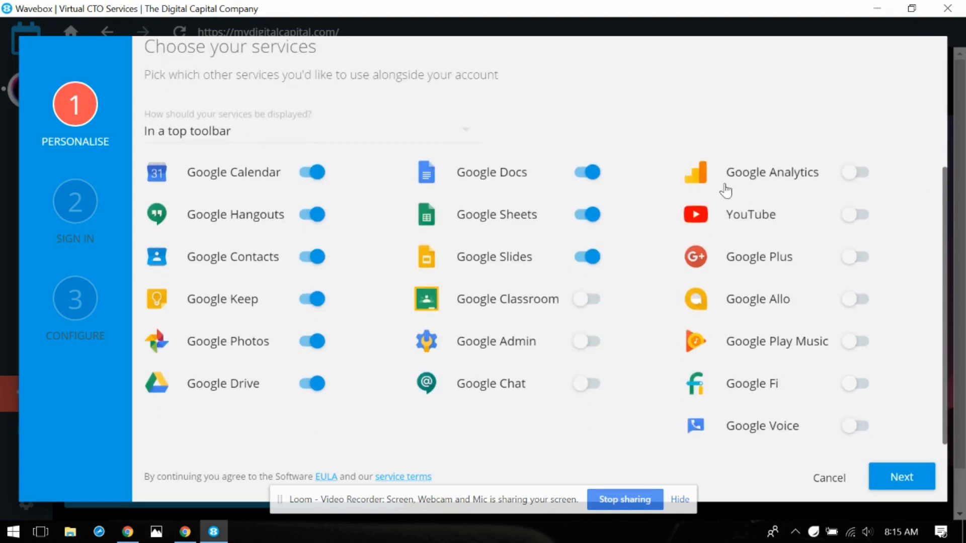
pyautogui.moveTo(688, 116)
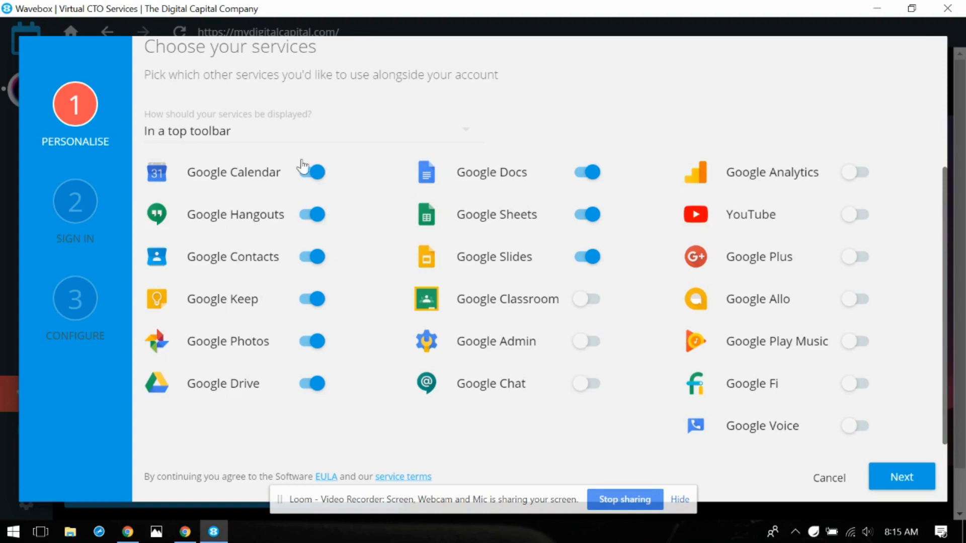
pyautogui.click(311, 256)
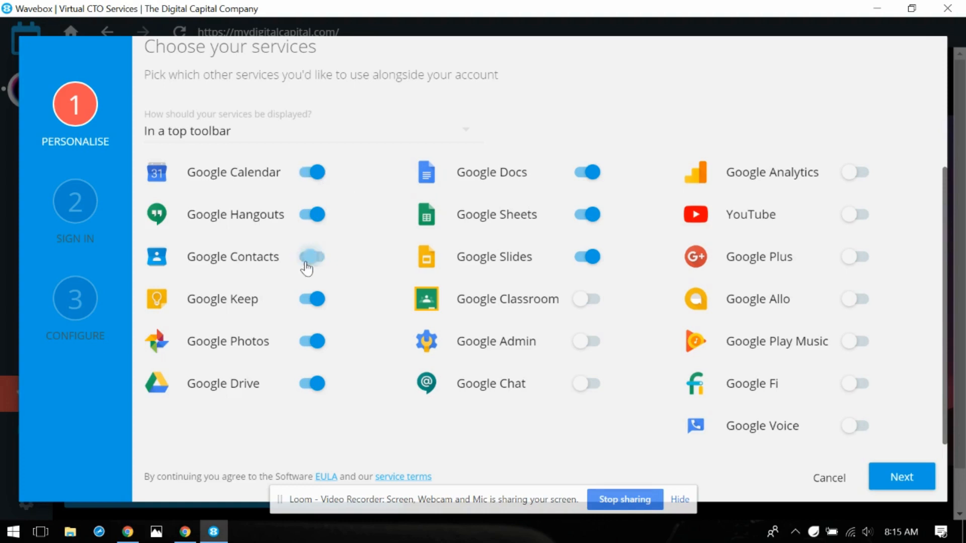
pyautogui.click(310, 257)
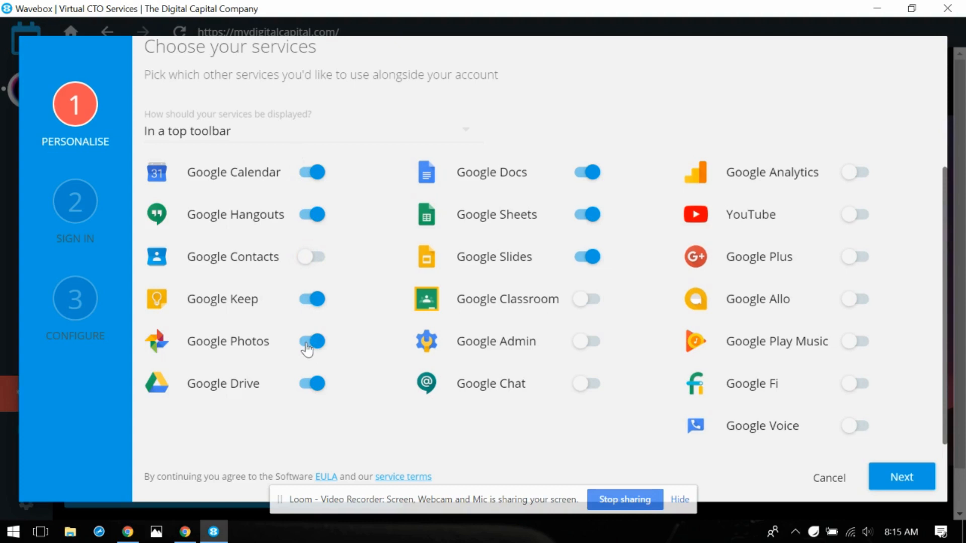
pyautogui.click(311, 341)
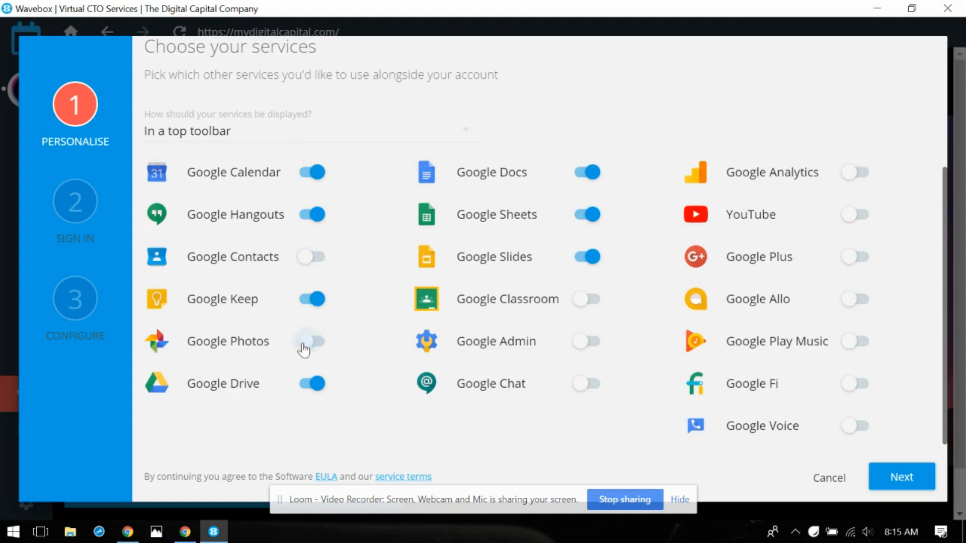
pyautogui.click(311, 341)
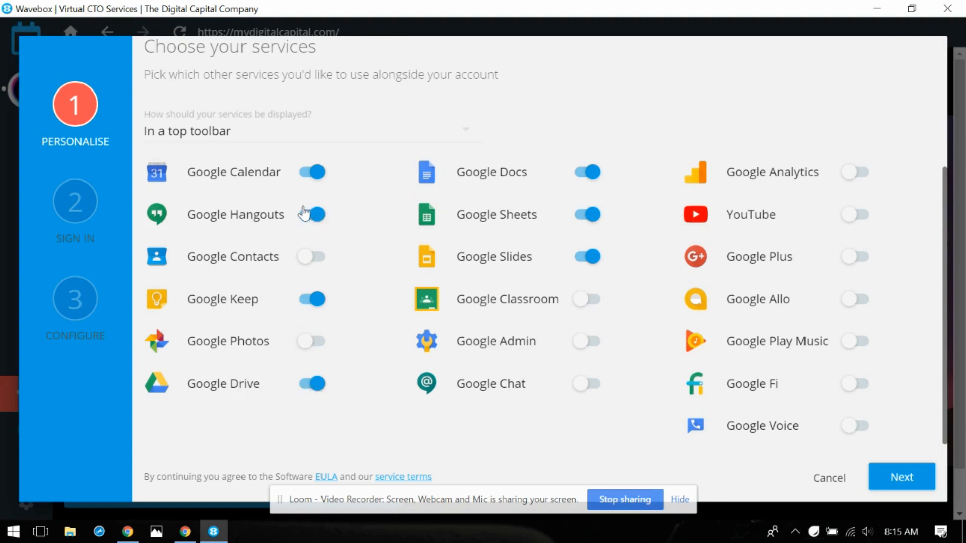
pyautogui.click(311, 214)
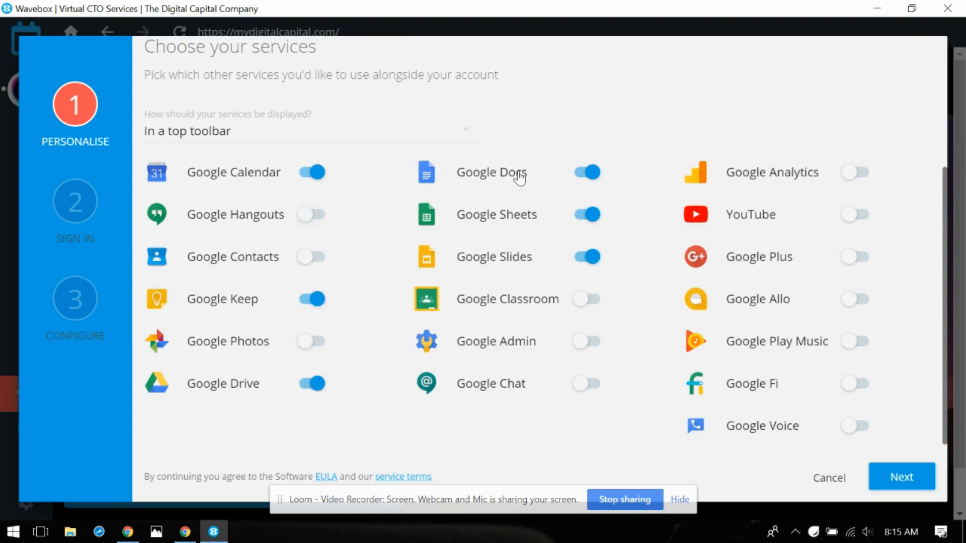
pyautogui.moveTo(580, 263)
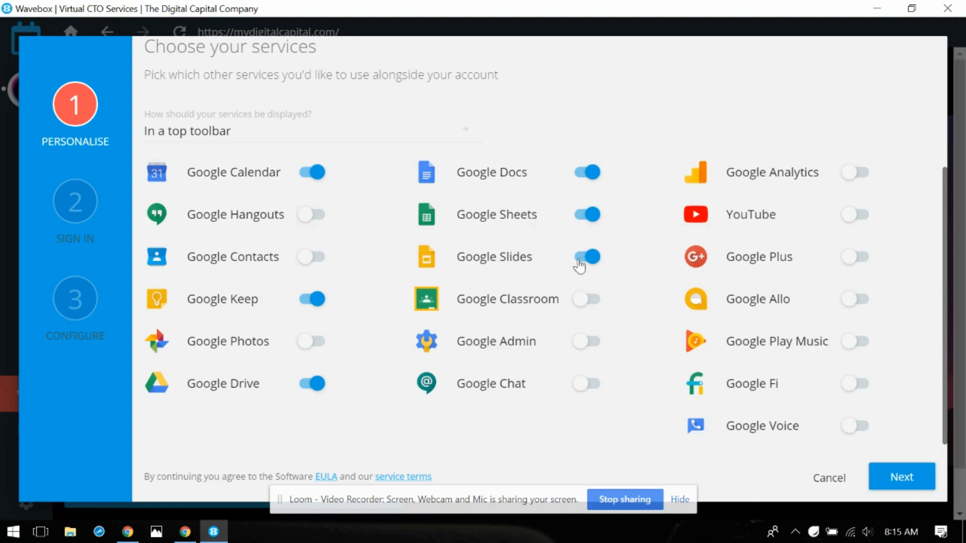
pyautogui.click(584, 257)
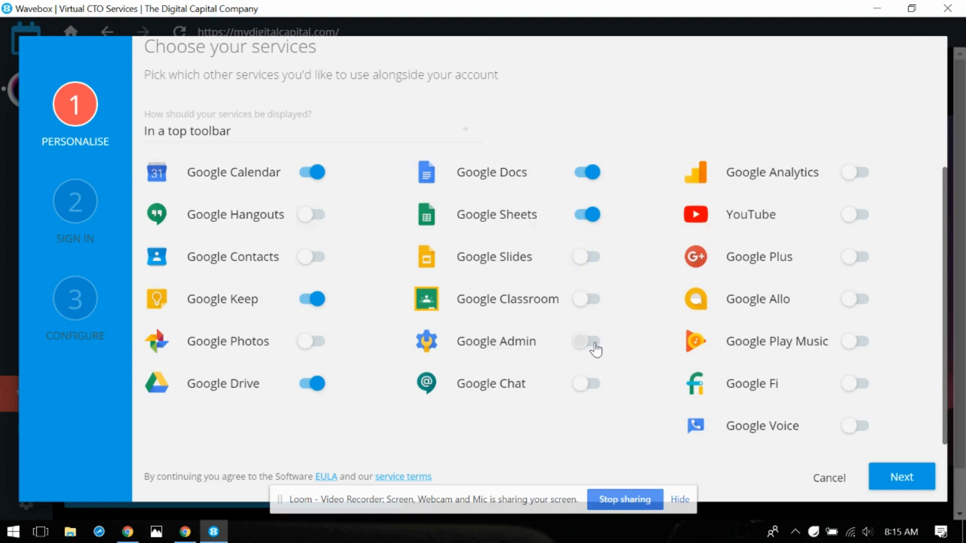
pyautogui.click(585, 341)
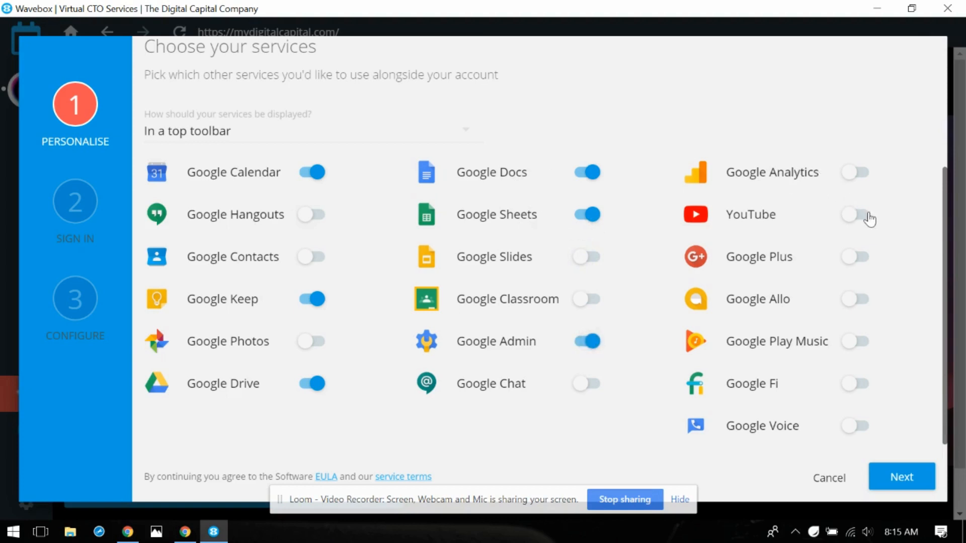
pyautogui.click(901, 476)
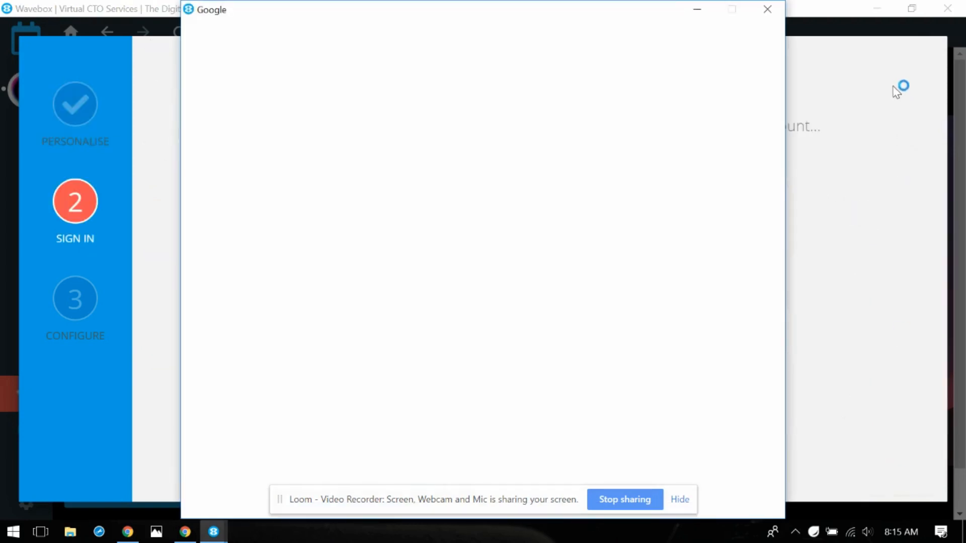
pyautogui.moveTo(439, 289)
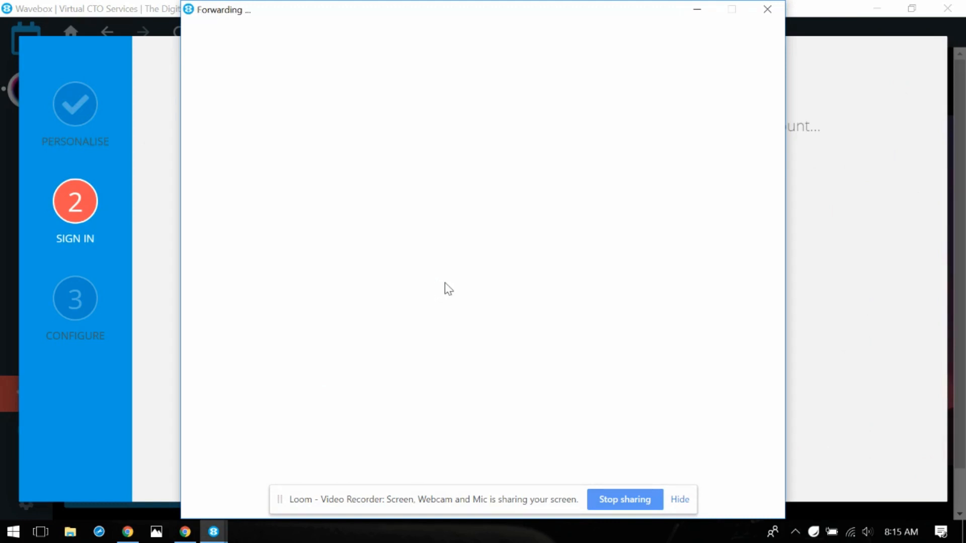
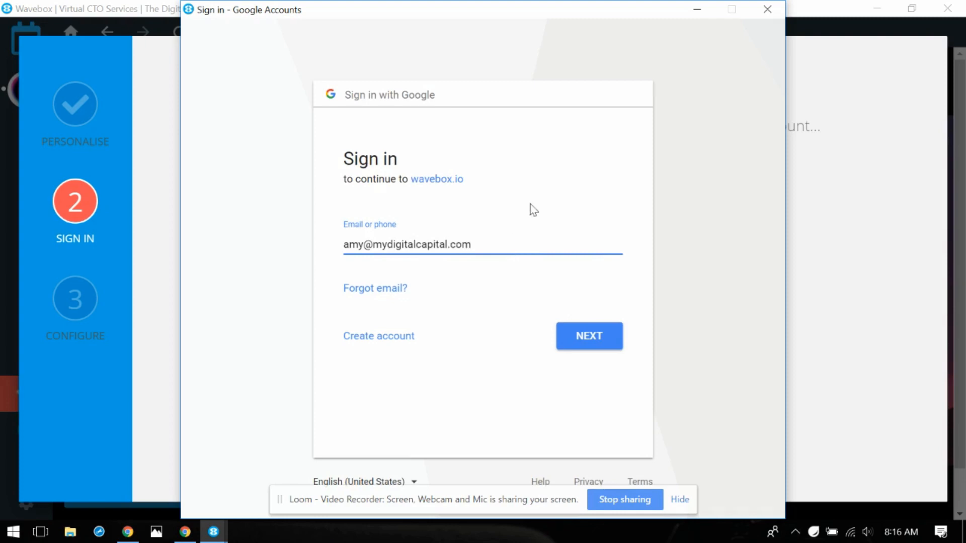
pyautogui.click(587, 336)
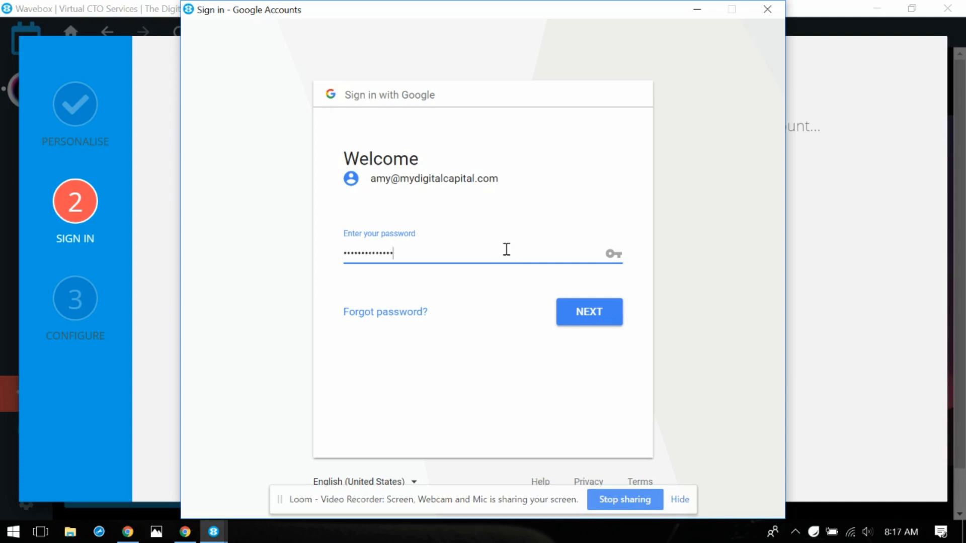
pyautogui.click(587, 312)
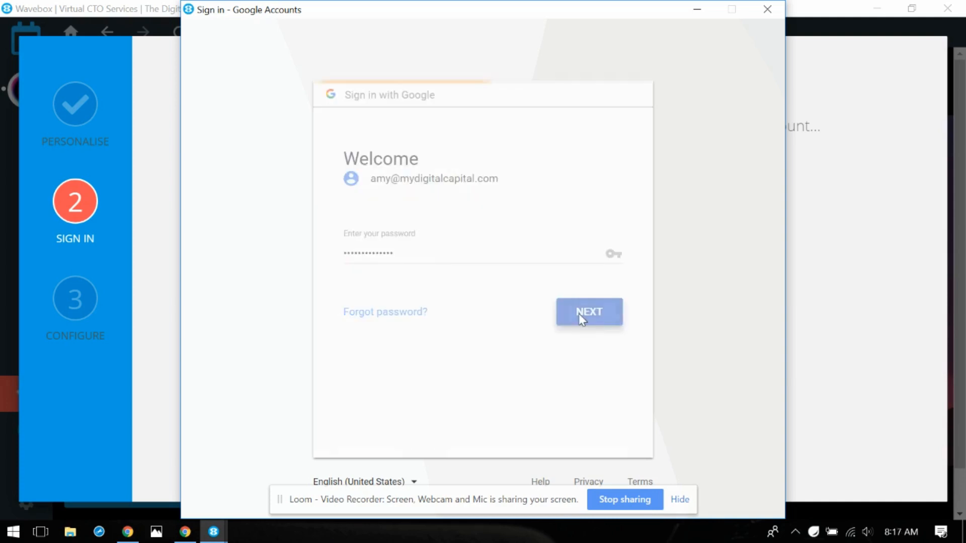
pyautogui.click(589, 311)
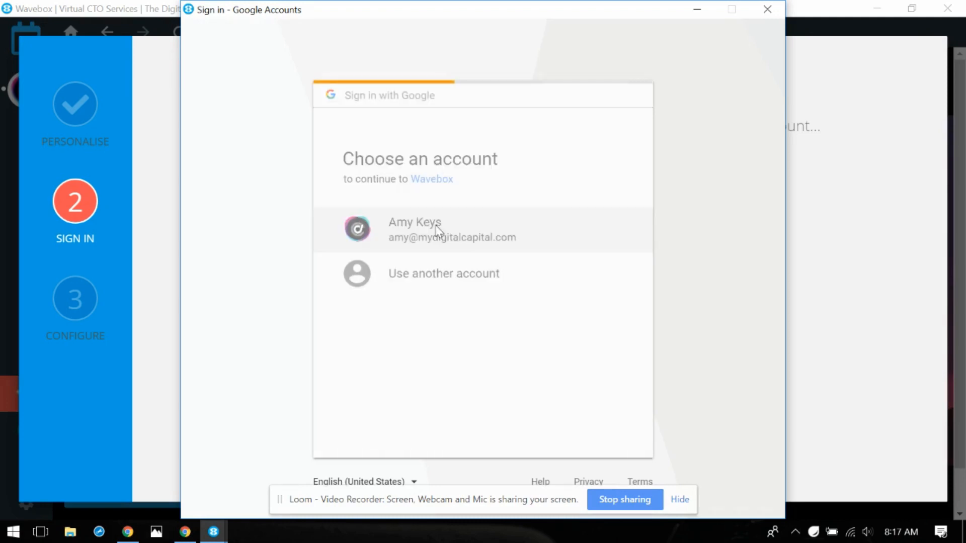
pyautogui.click(432, 230)
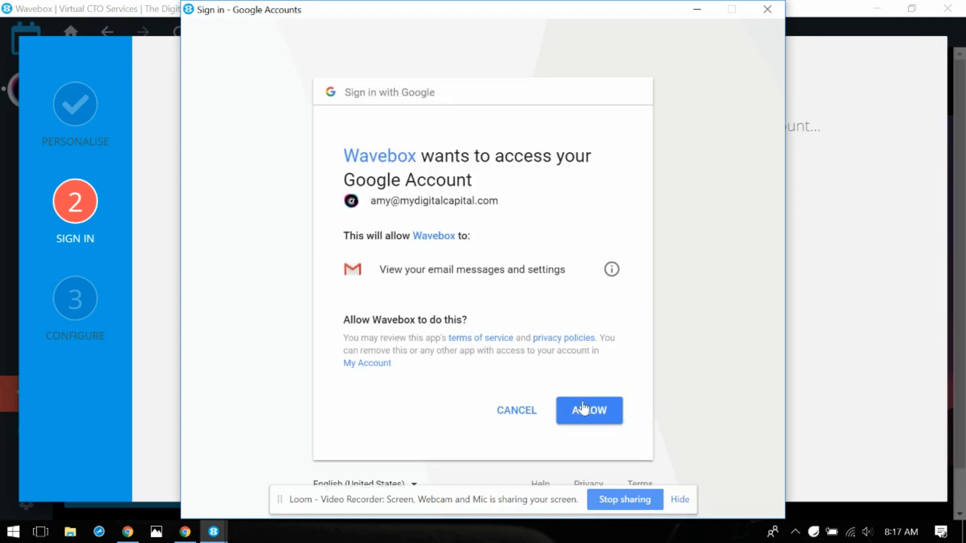
pyautogui.click(588, 410)
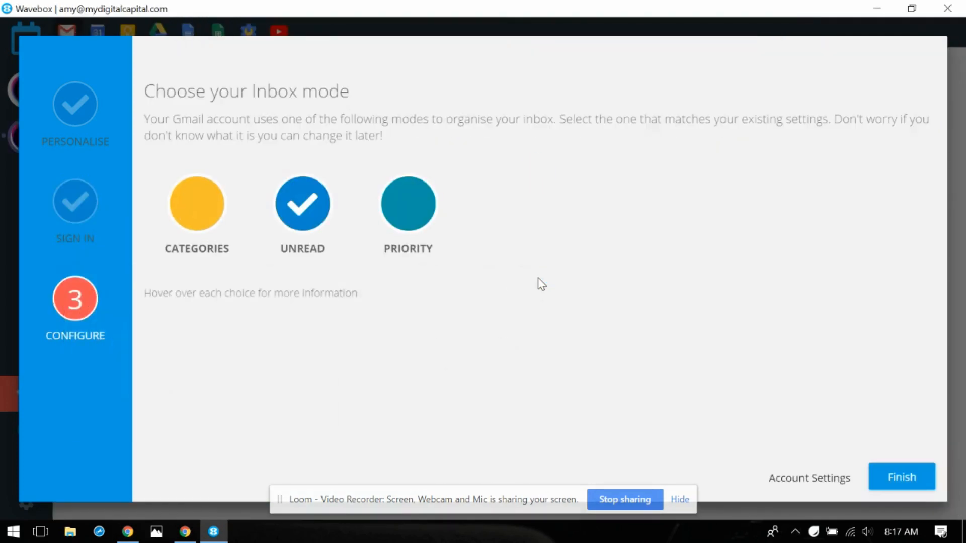
pyautogui.moveTo(196, 203)
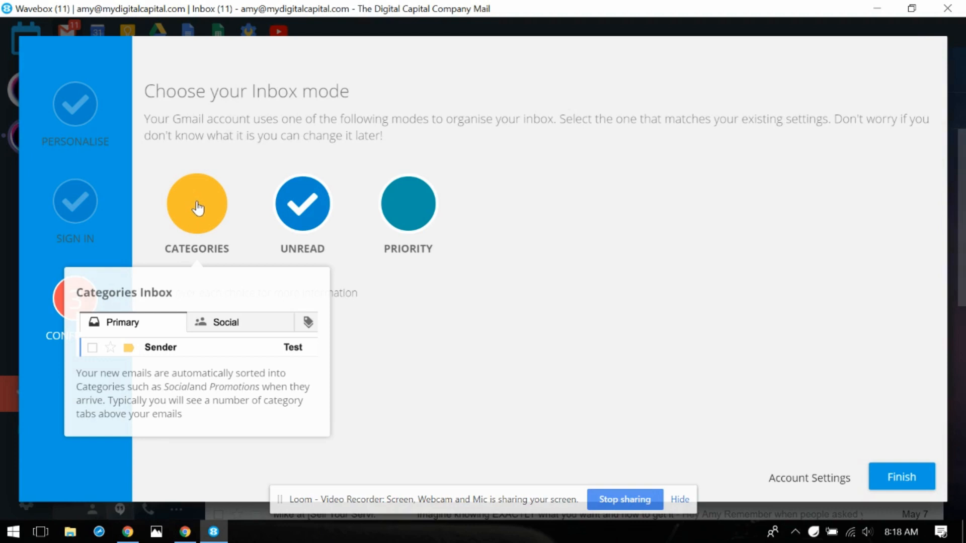
pyautogui.moveTo(189, 206)
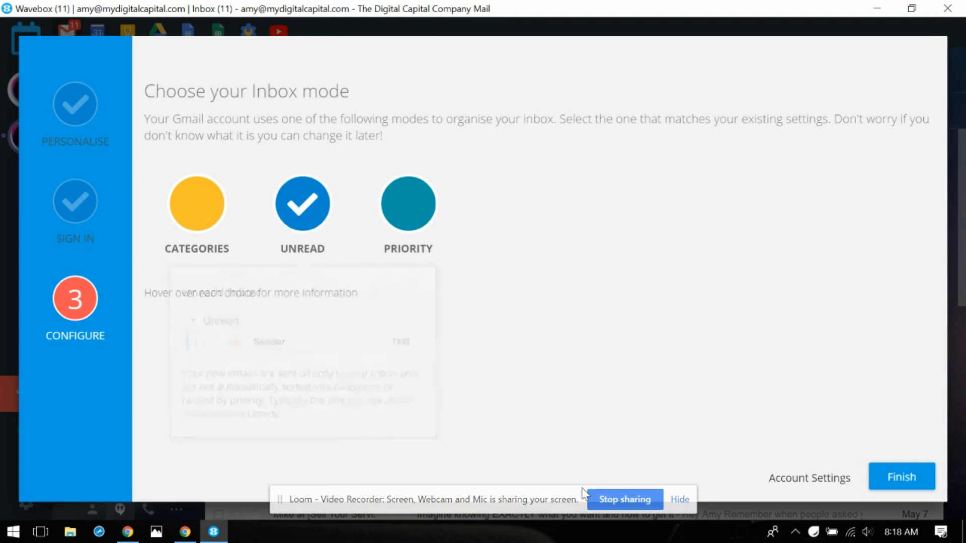
# Finish the Gmail account with Unread inbox mode so the inbox opens
pyautogui.click(900, 476)
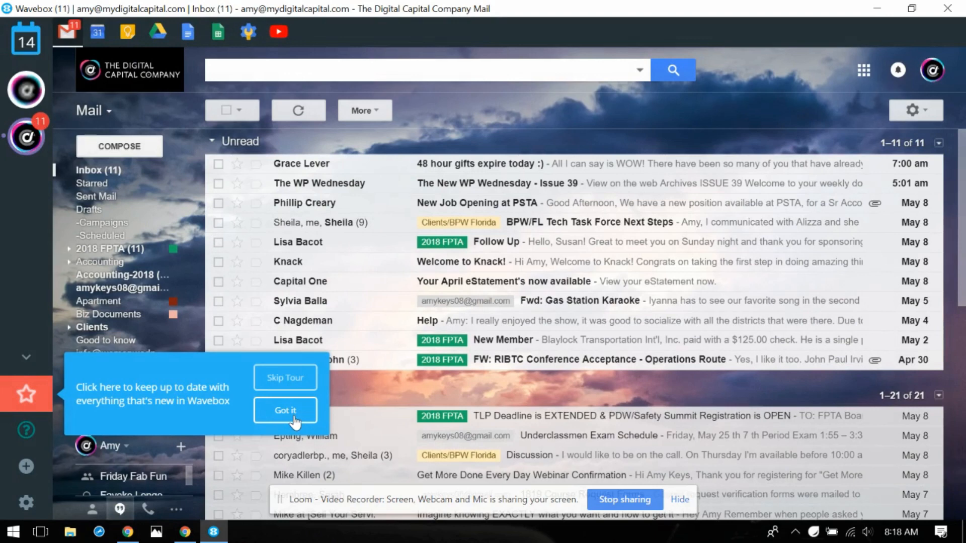
# Dismiss the tour tip, then view the Calendar and Google Keep services from the toolbar
pyautogui.click(284, 411)
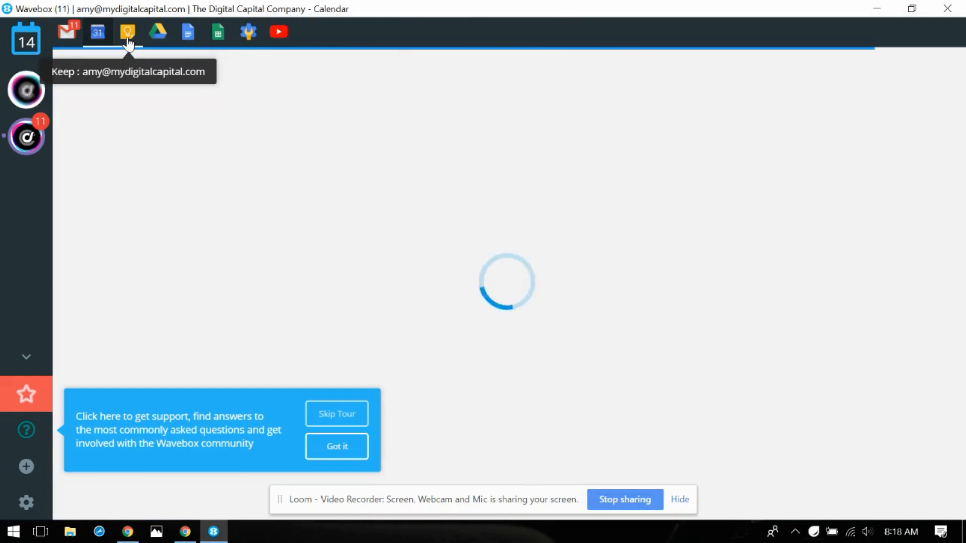
pyautogui.moveTo(97, 31)
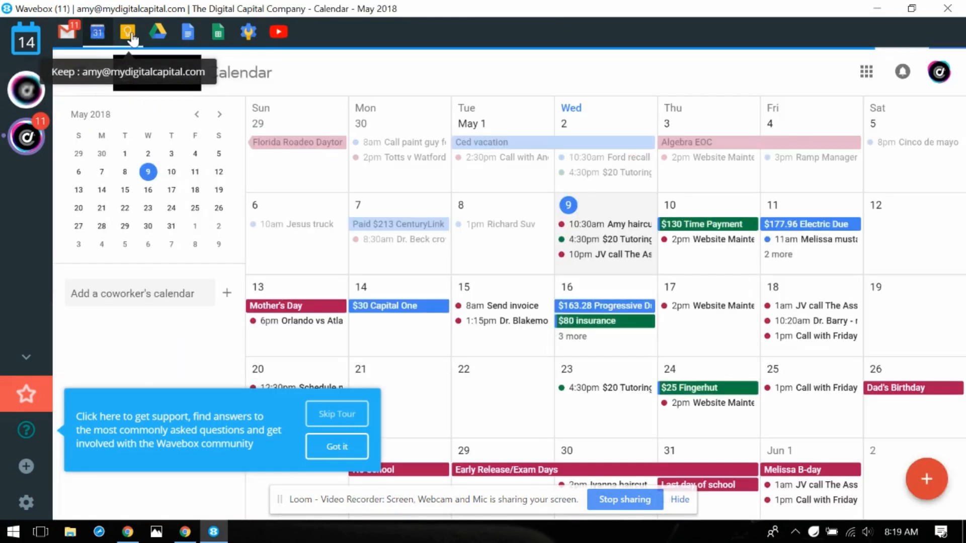
pyautogui.click(127, 32)
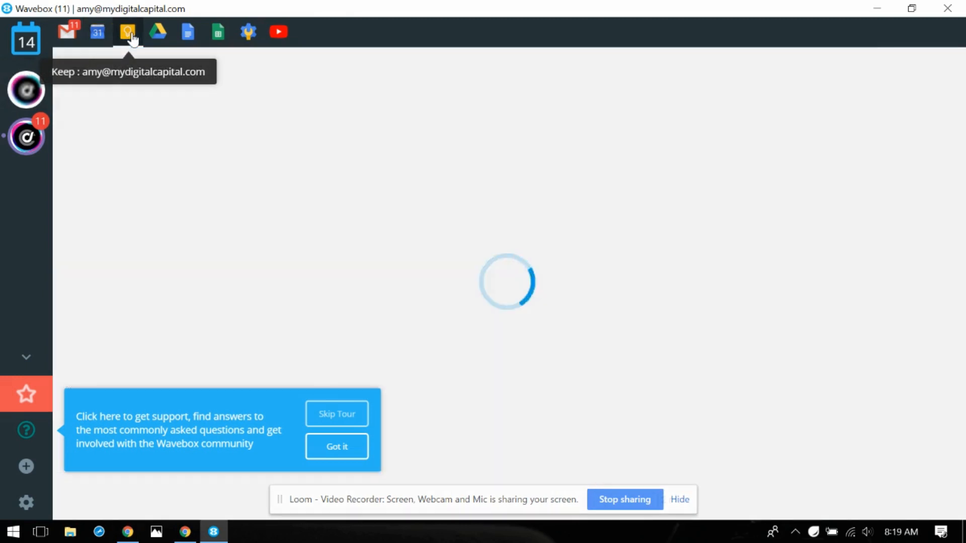
pyautogui.click(157, 31)
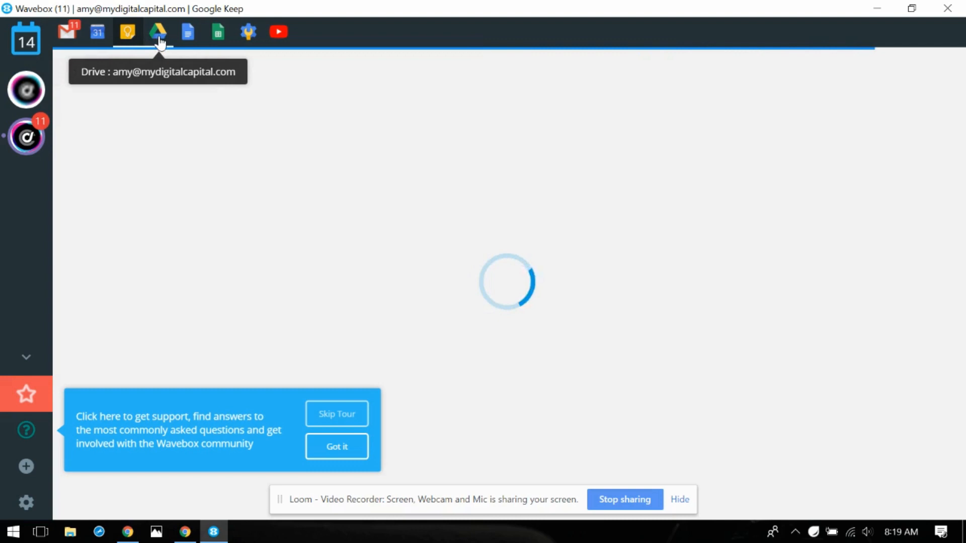
pyautogui.moveTo(128, 37)
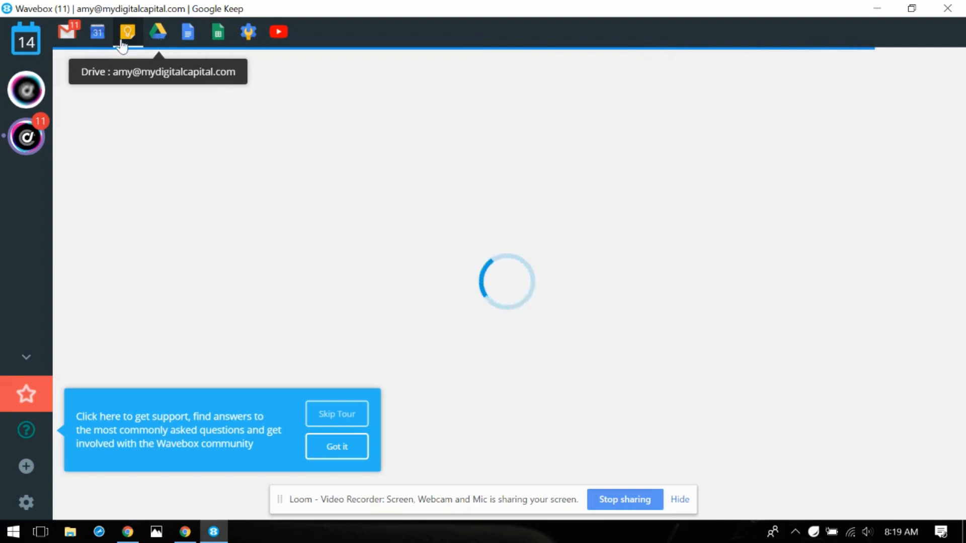
# View Google Keep and then Google Drive from the service toolbar
pyautogui.click(127, 31)
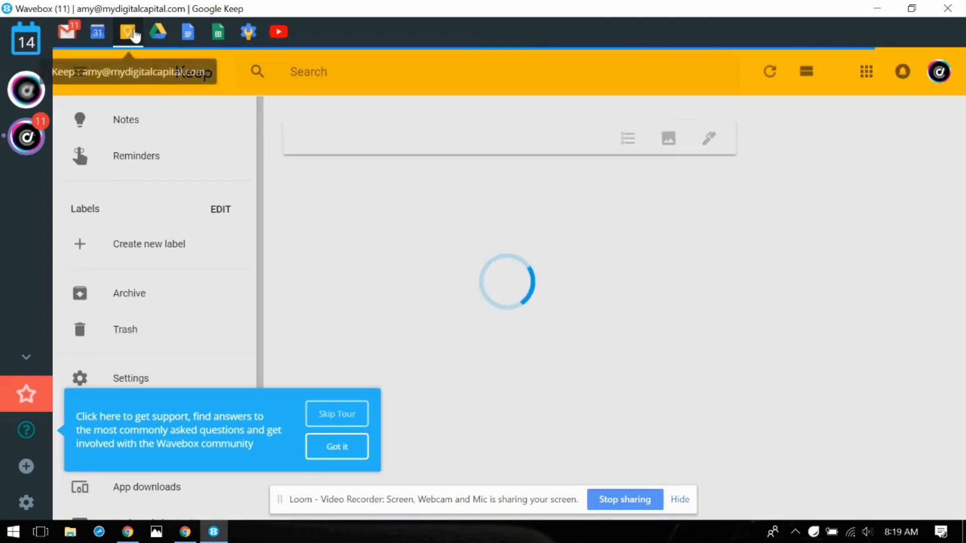
pyautogui.click(157, 31)
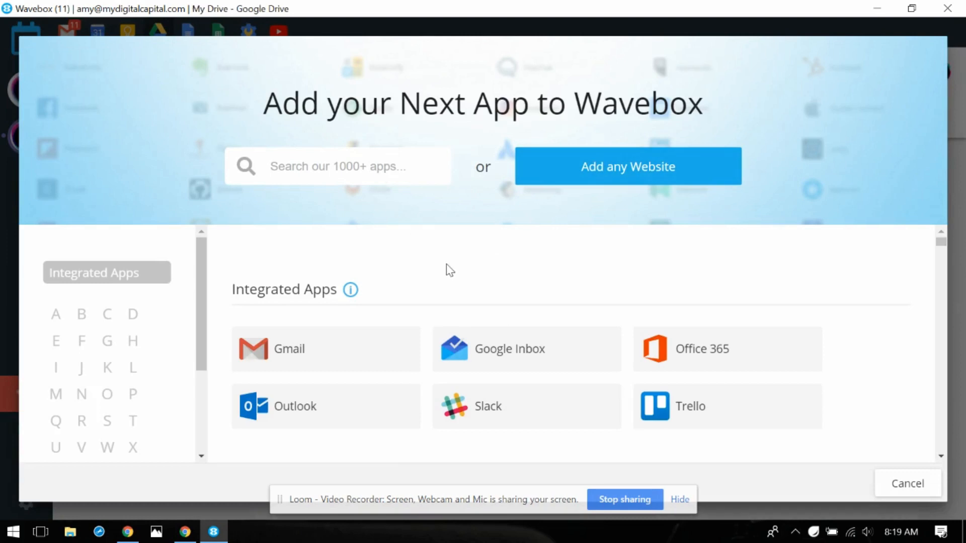
# Search the app catalogue for 'air' and choose Airtable as the new app to add
pyautogui.scroll(-3)
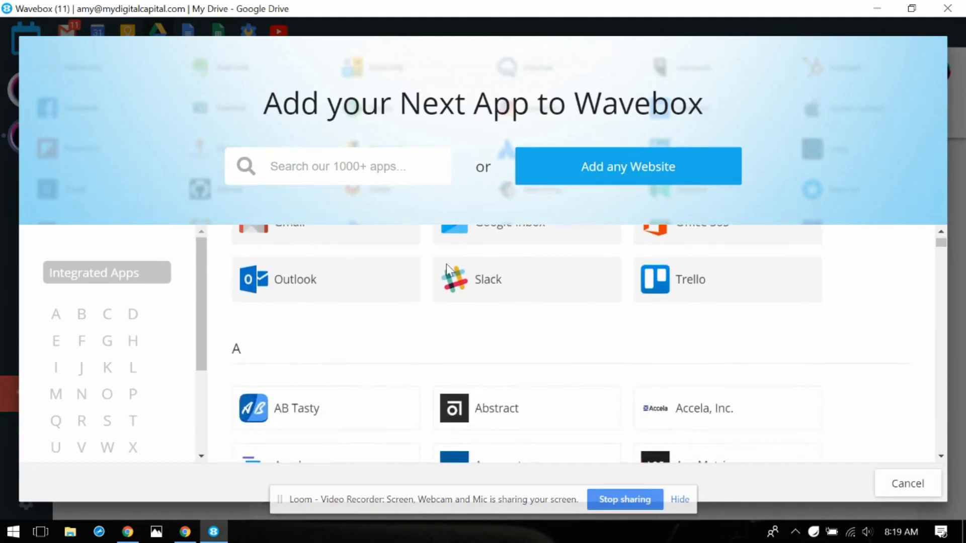
pyautogui.scroll(-3)
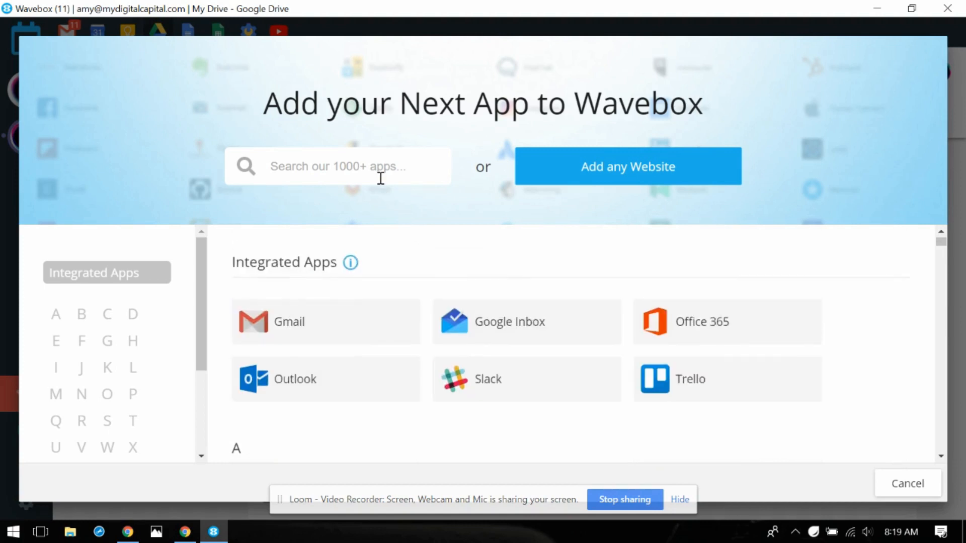
pyautogui.write('airt')
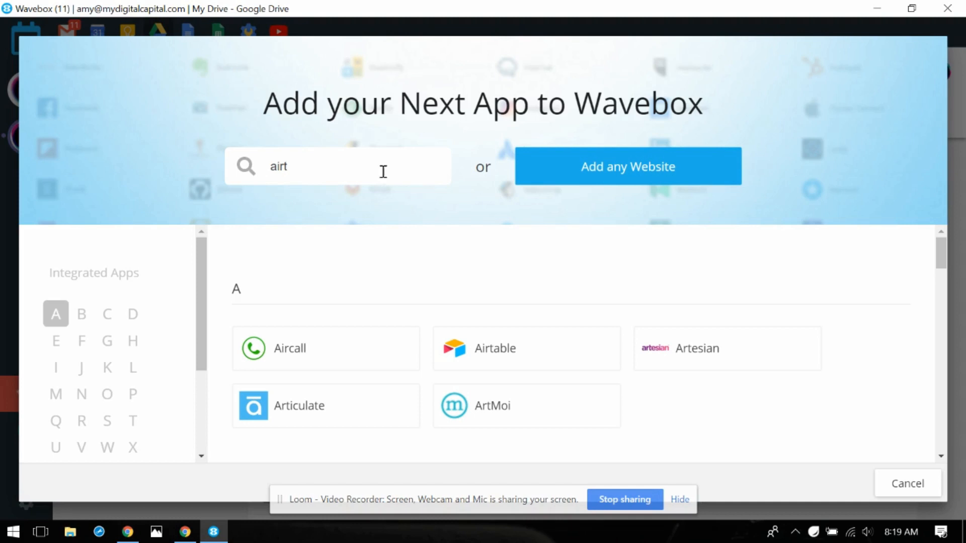
pyautogui.moveTo(495, 355)
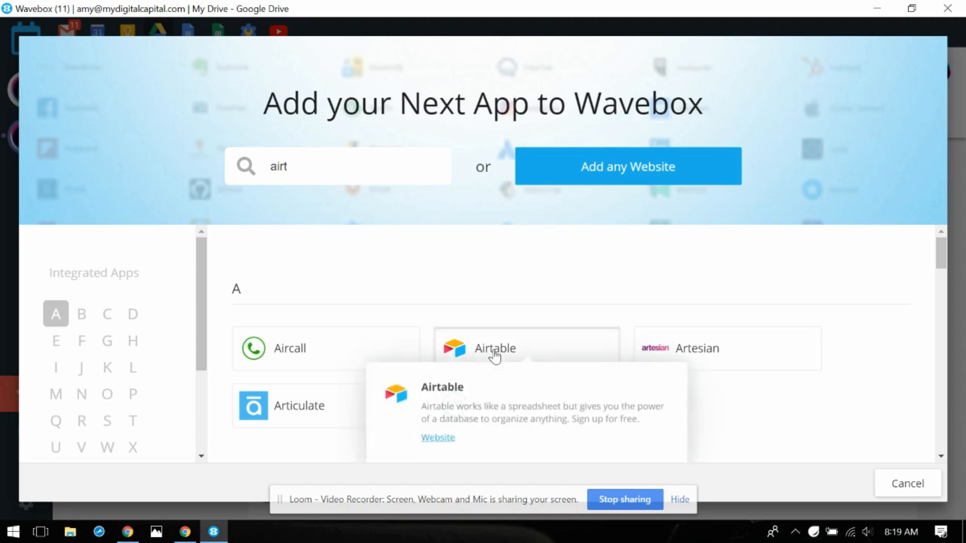
pyautogui.click(495, 347)
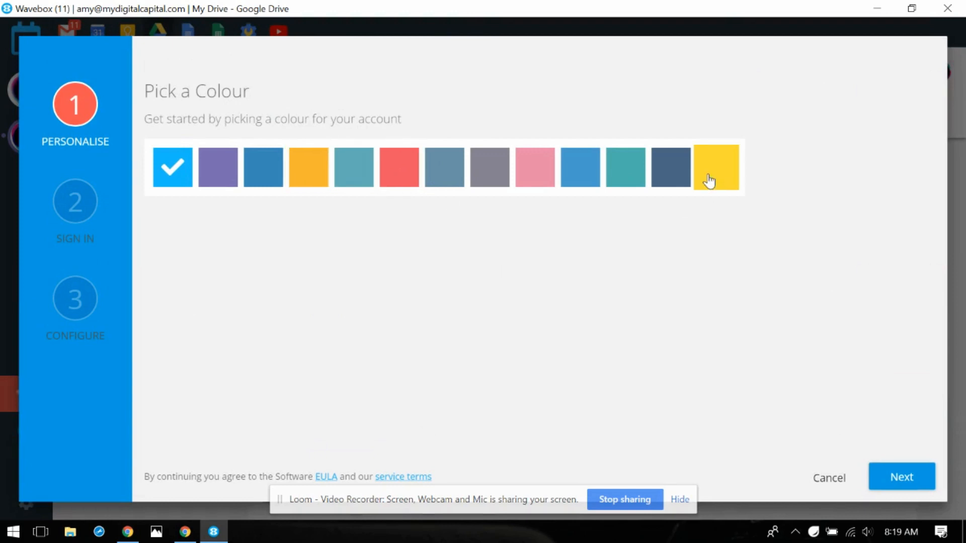
# Pick a colour for the Airtable account and finish its setup with the default toggles
pyautogui.click(715, 167)
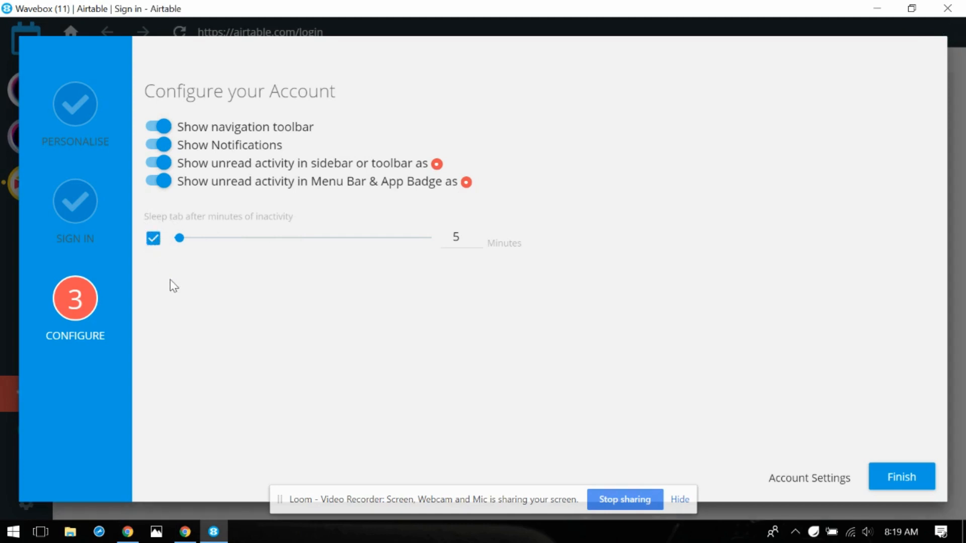
pyautogui.moveTo(583, 308)
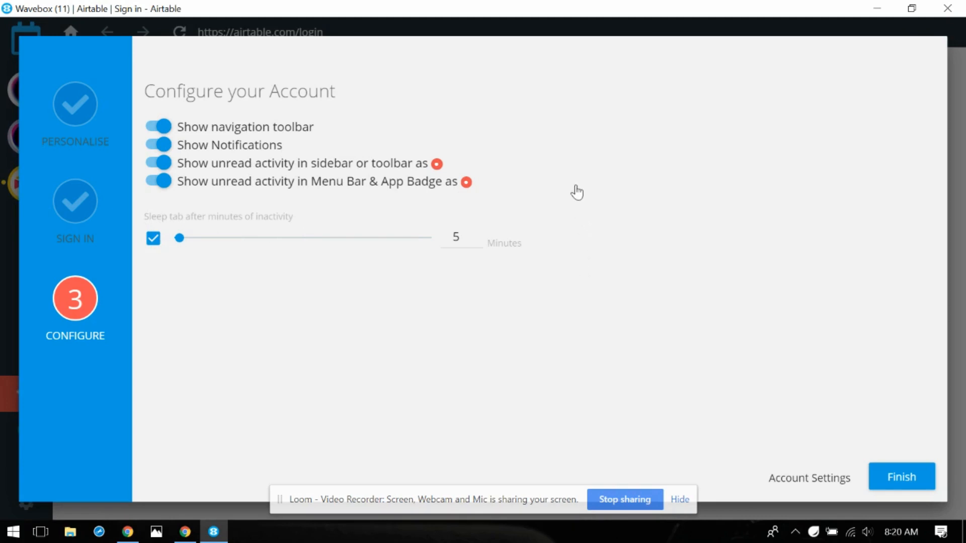
pyautogui.moveTo(645, 530)
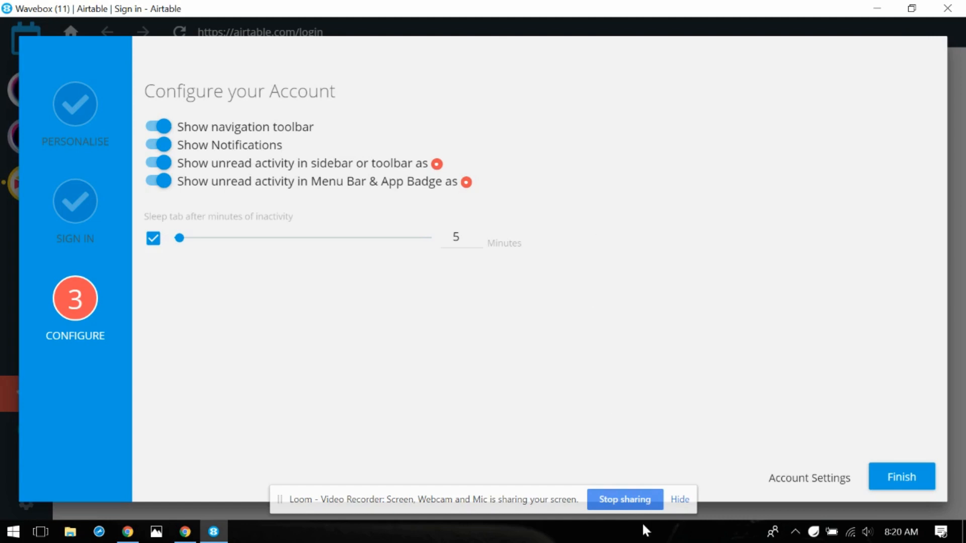
pyautogui.click(901, 476)
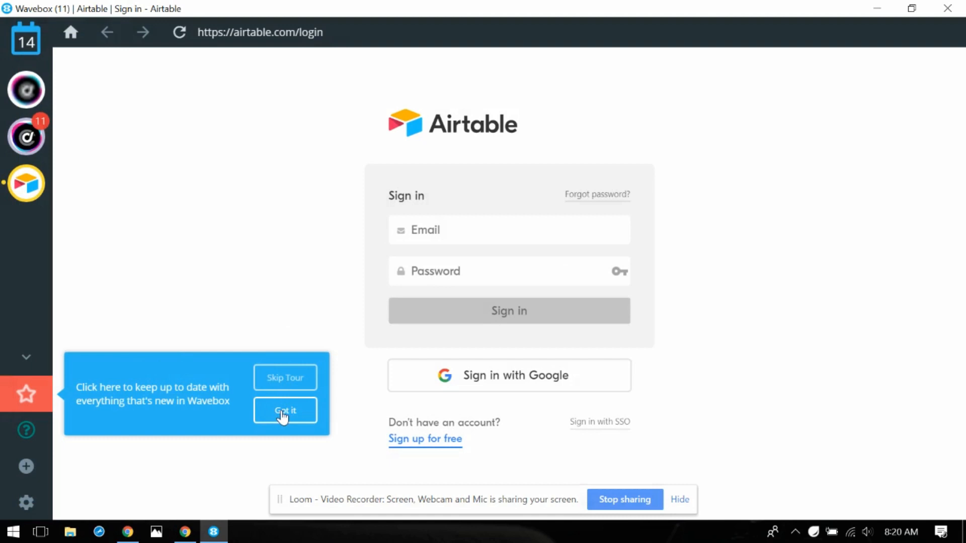
# Dismiss the Wavebox news and support tour tips over the Airtable sign-in page
pyautogui.click(285, 411)
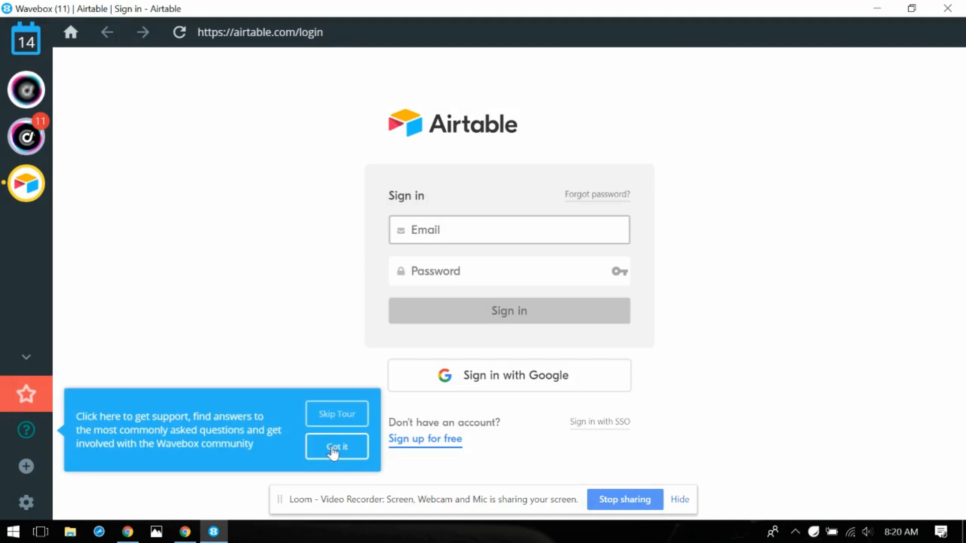
pyautogui.click(337, 447)
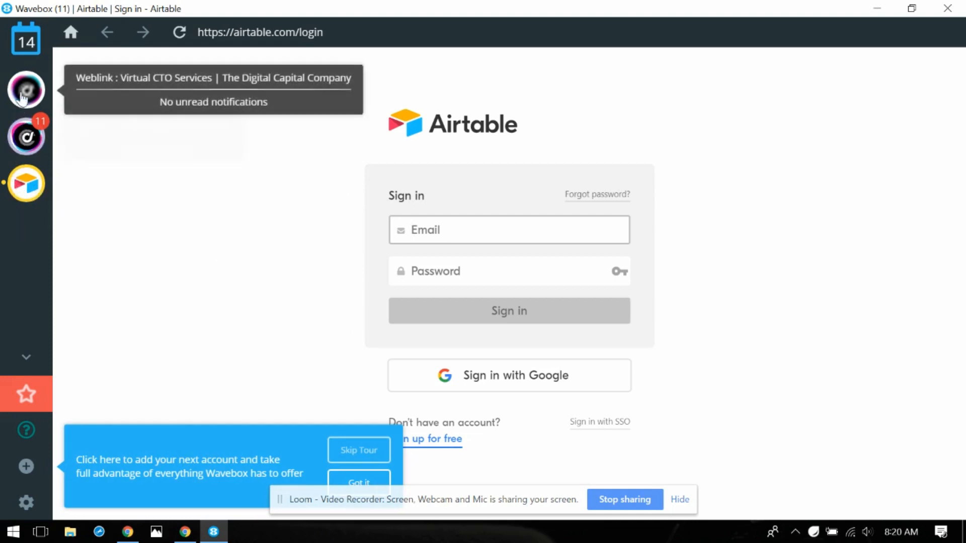
pyautogui.moveTo(26, 183)
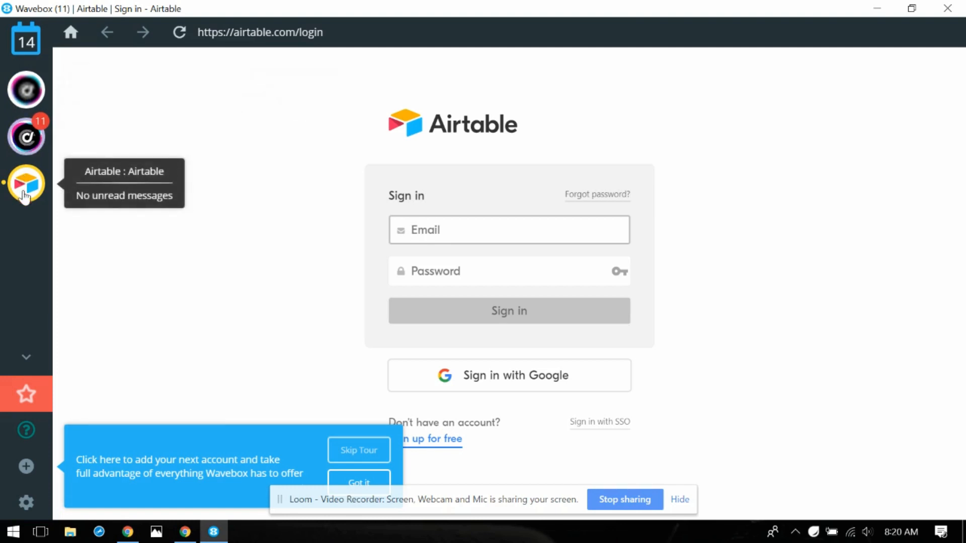
pyautogui.moveTo(23, 196)
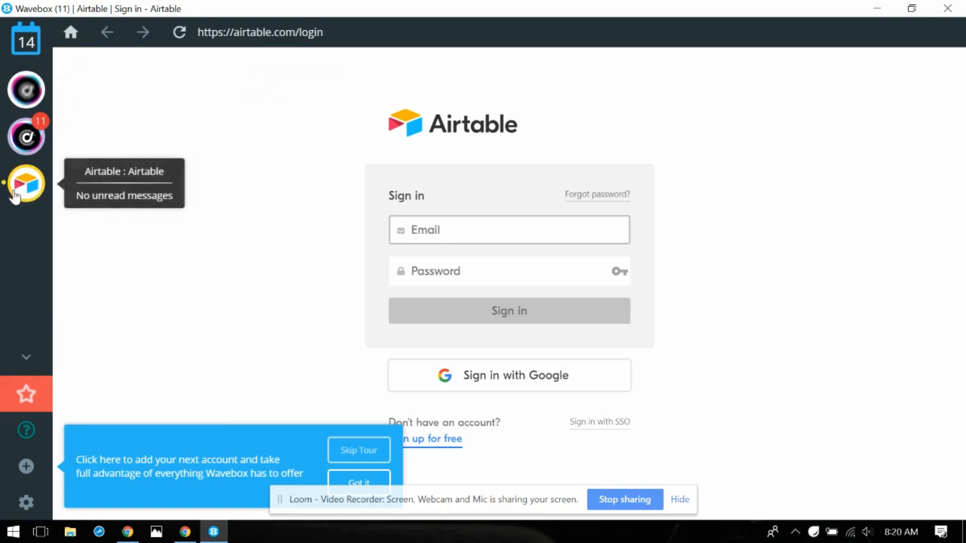
pyautogui.moveTo(9, 191)
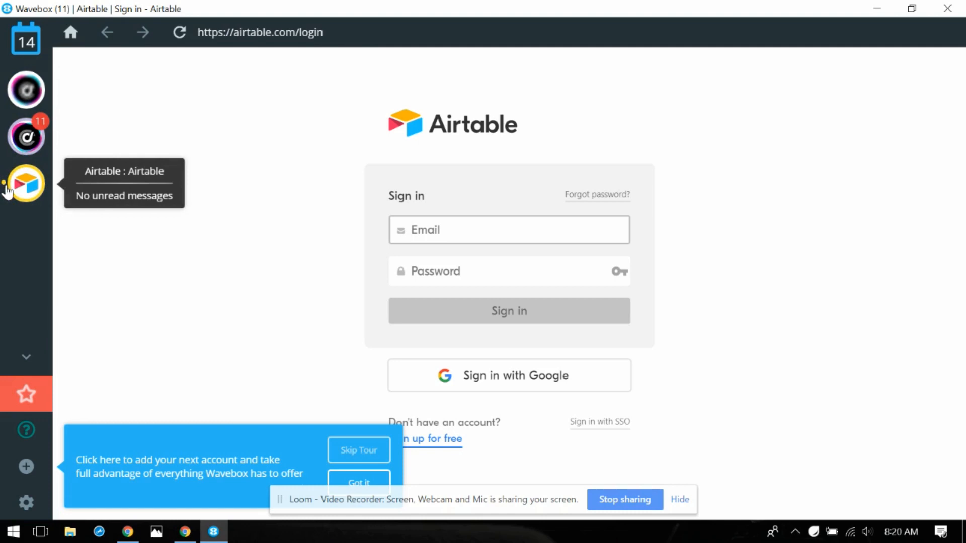
pyautogui.moveTo(26, 137)
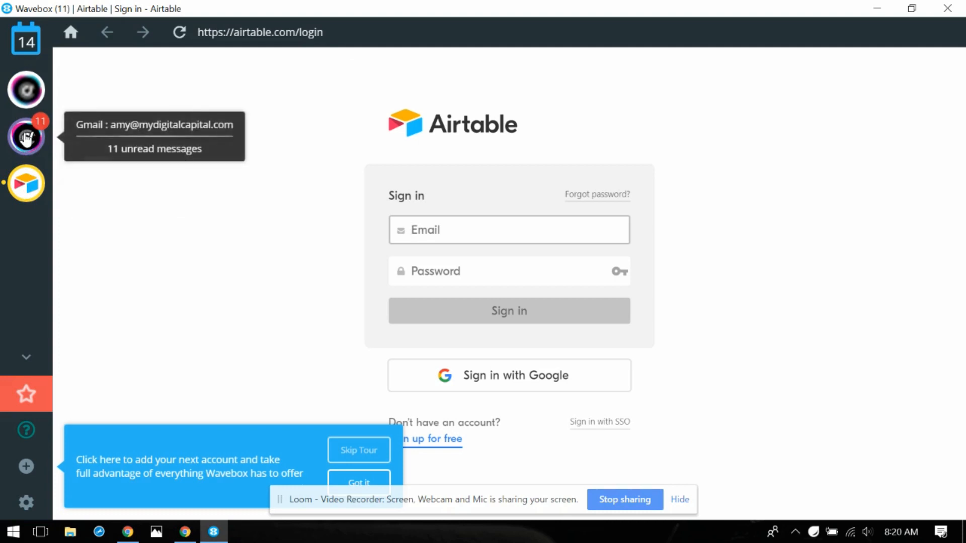
pyautogui.moveTo(26, 89)
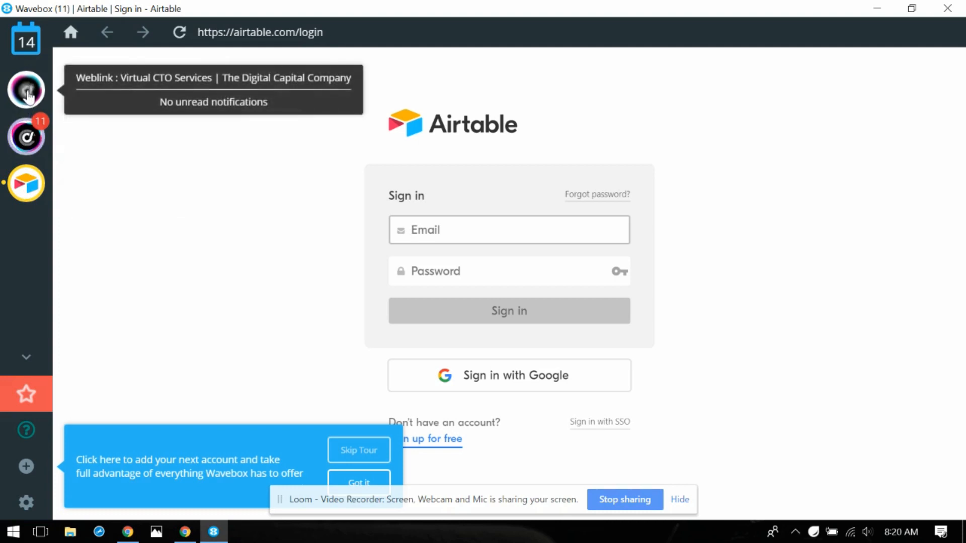
pyautogui.moveTo(26, 114)
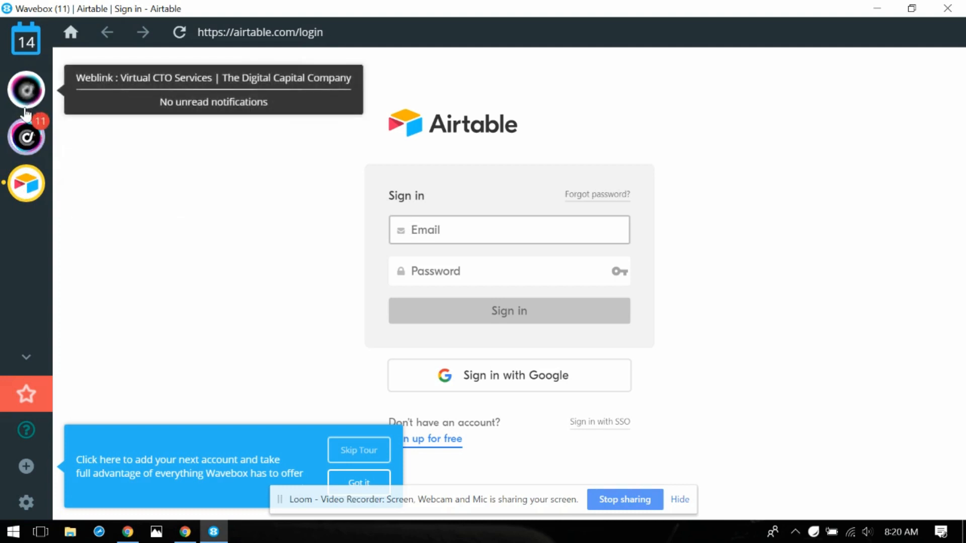
pyautogui.moveTo(27, 137)
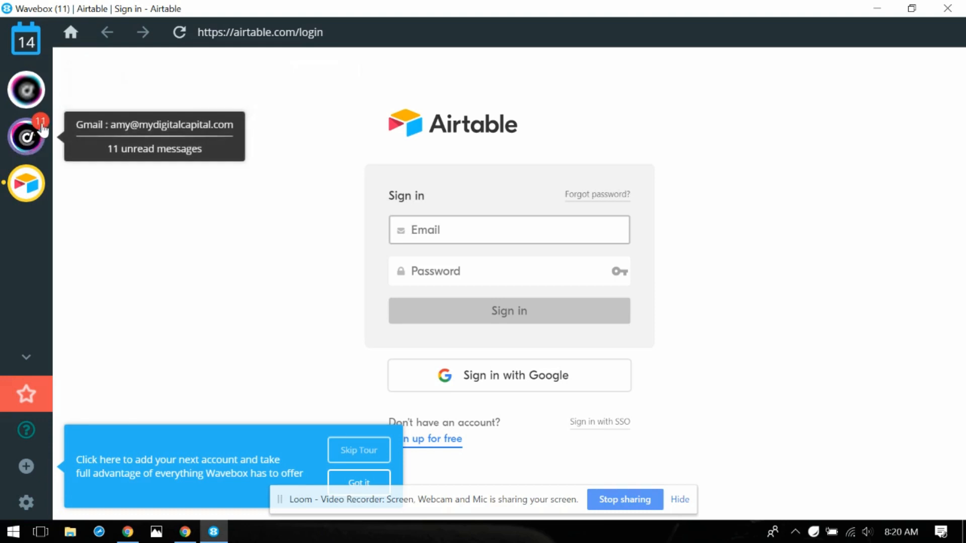
pyautogui.moveTo(27, 183)
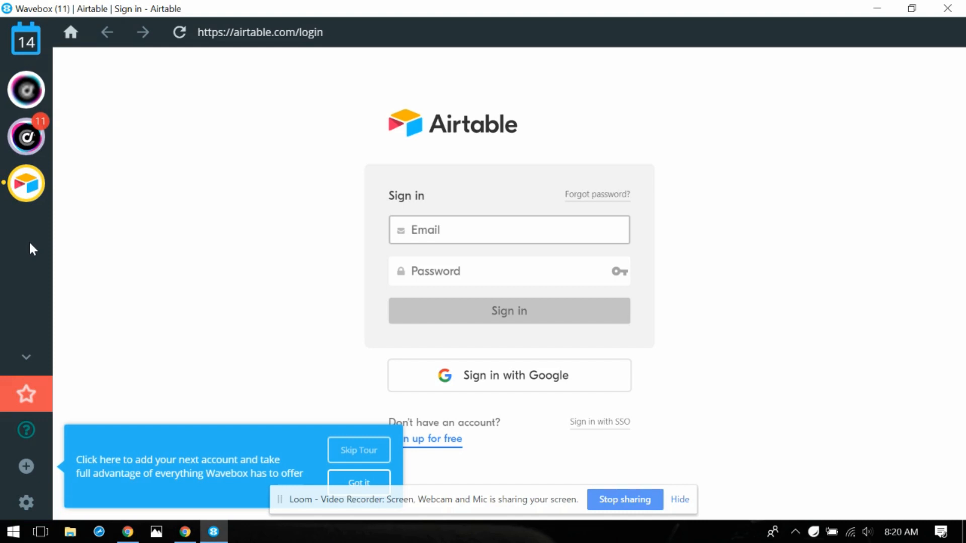
pyautogui.moveTo(169, 254)
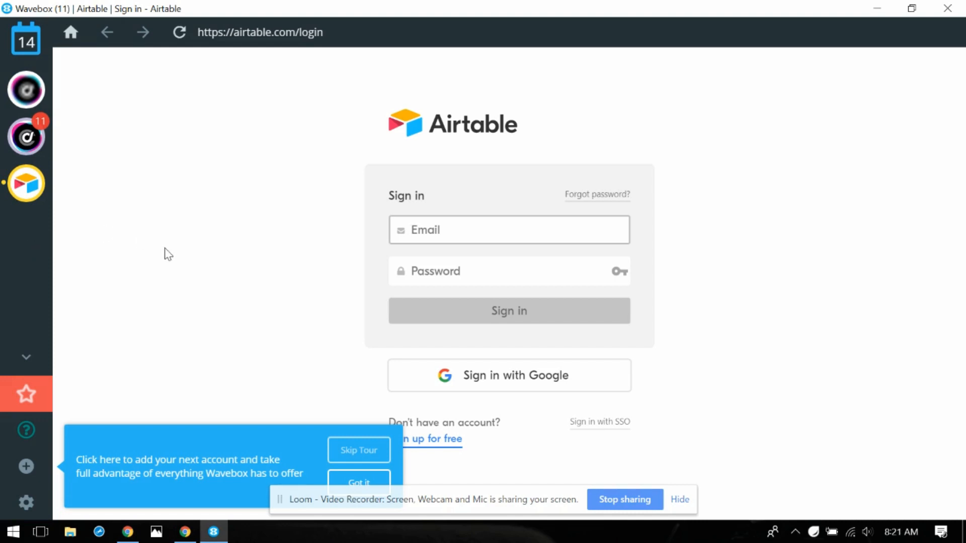
pyautogui.moveTo(187, 197)
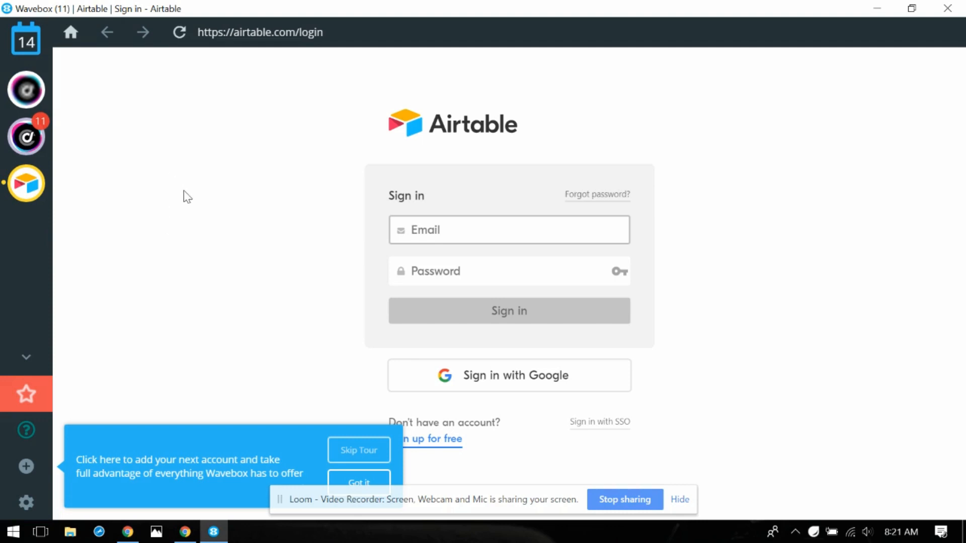
pyautogui.moveTo(877, 9)
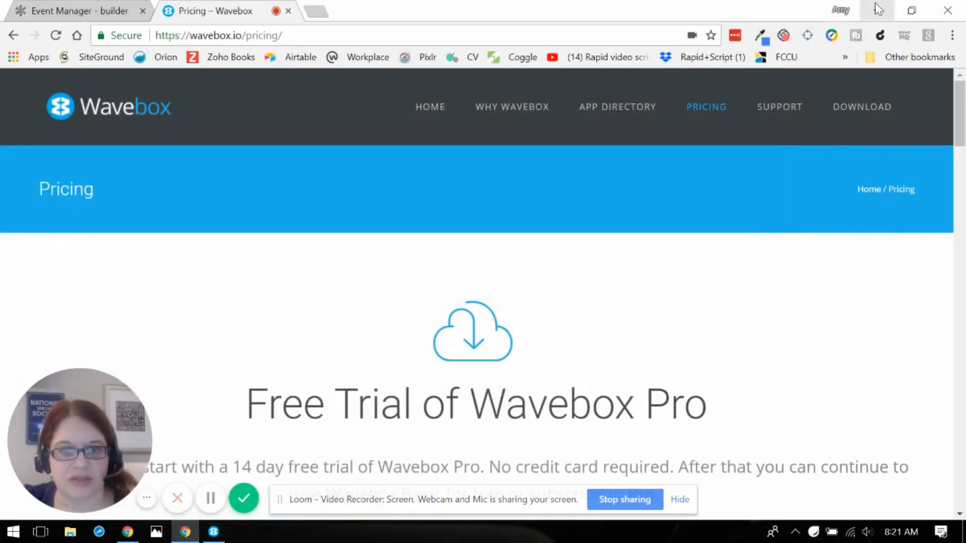
pyautogui.moveTo(565, 328)
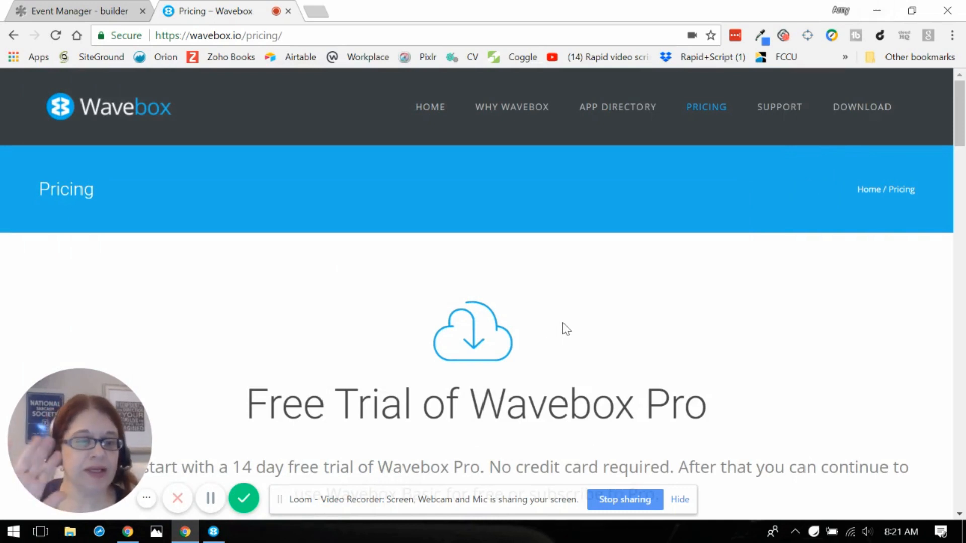
pyautogui.moveTo(574, 297)
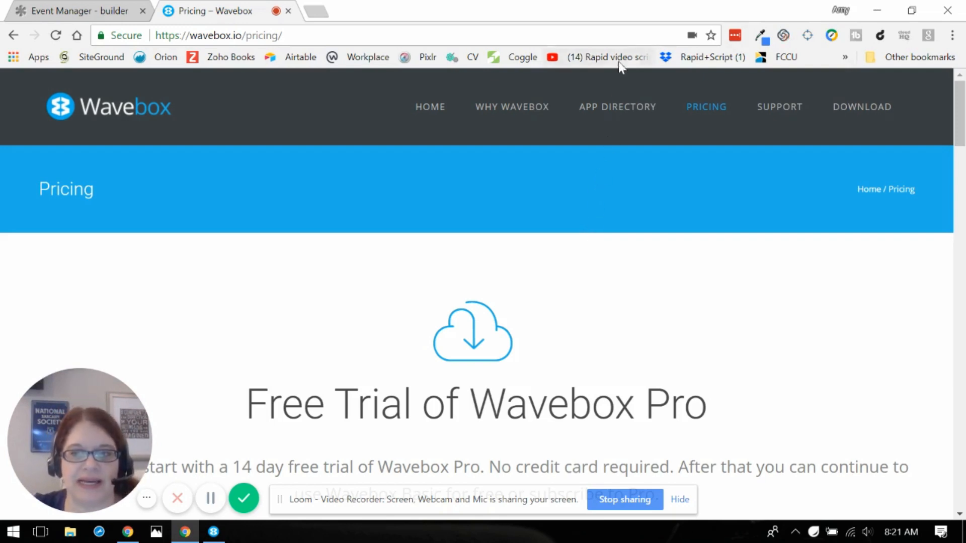
# Show the wavebox.io download page and review the macOS, Linux and Windows installers
pyautogui.click(861, 107)
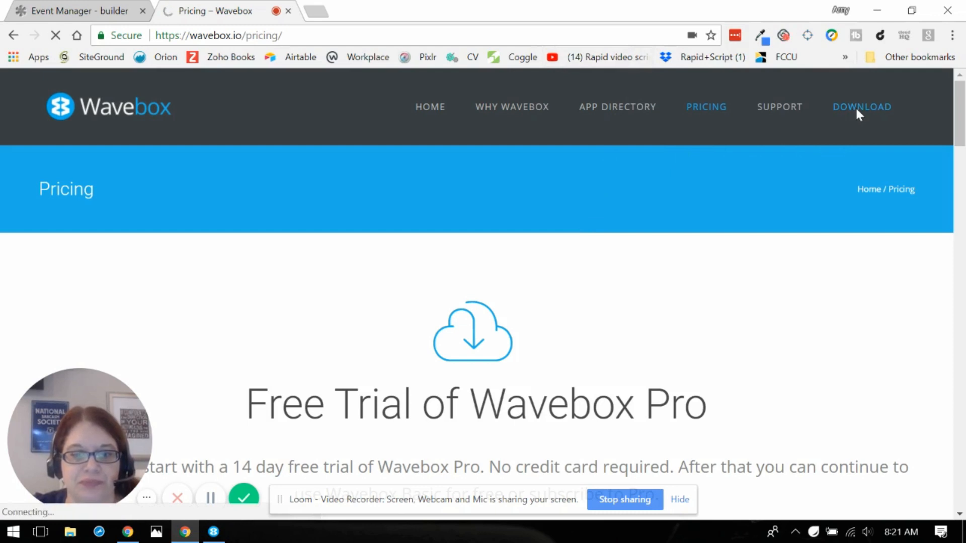
pyautogui.click(860, 107)
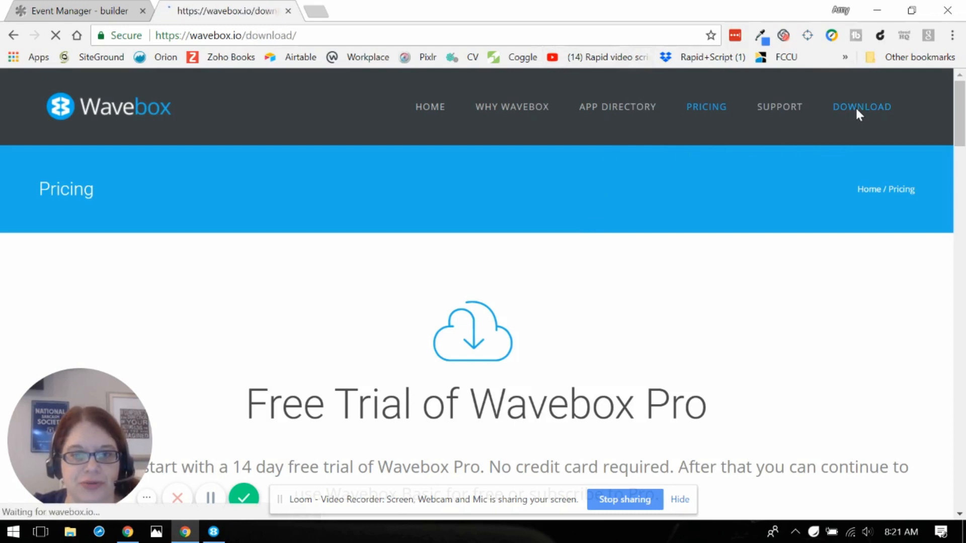
pyautogui.scroll(-3)
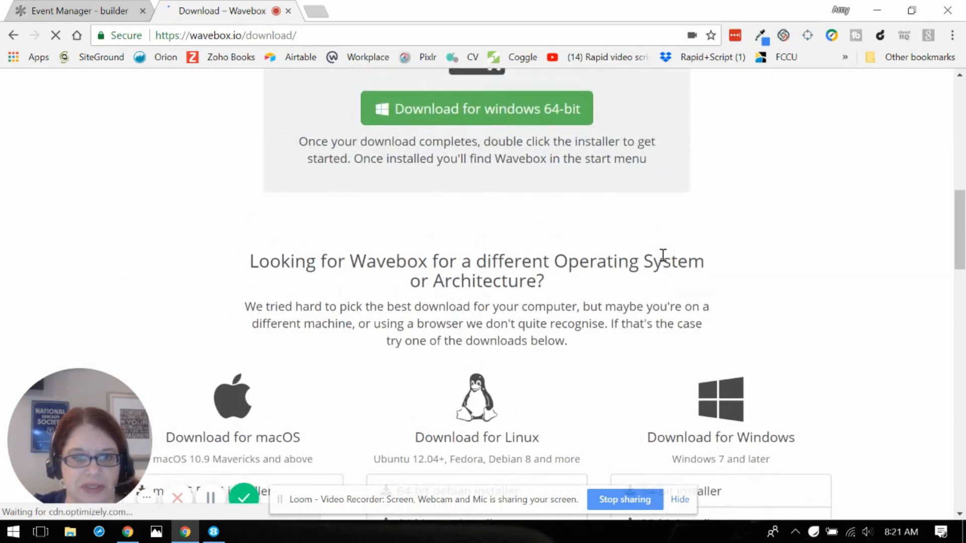
pyautogui.scroll(-3)
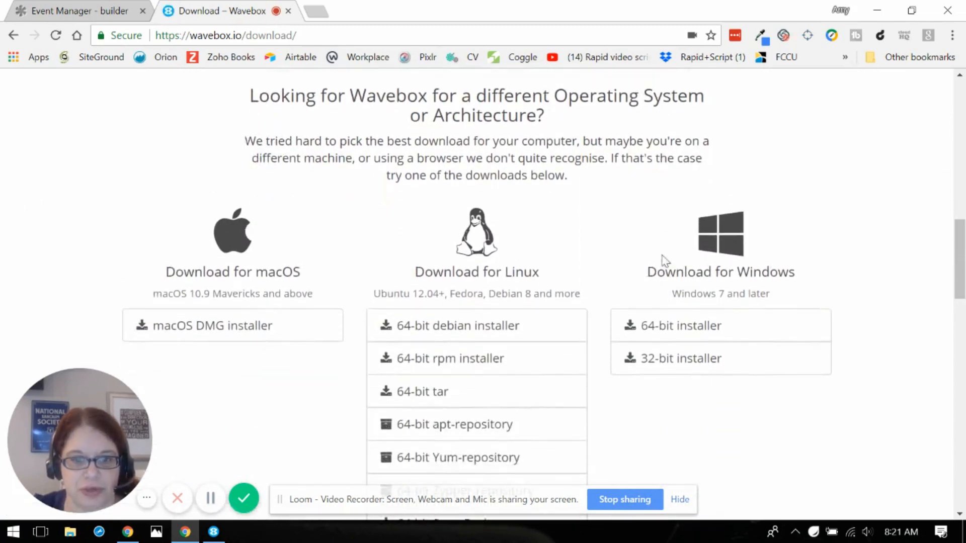
pyautogui.scroll(-3)
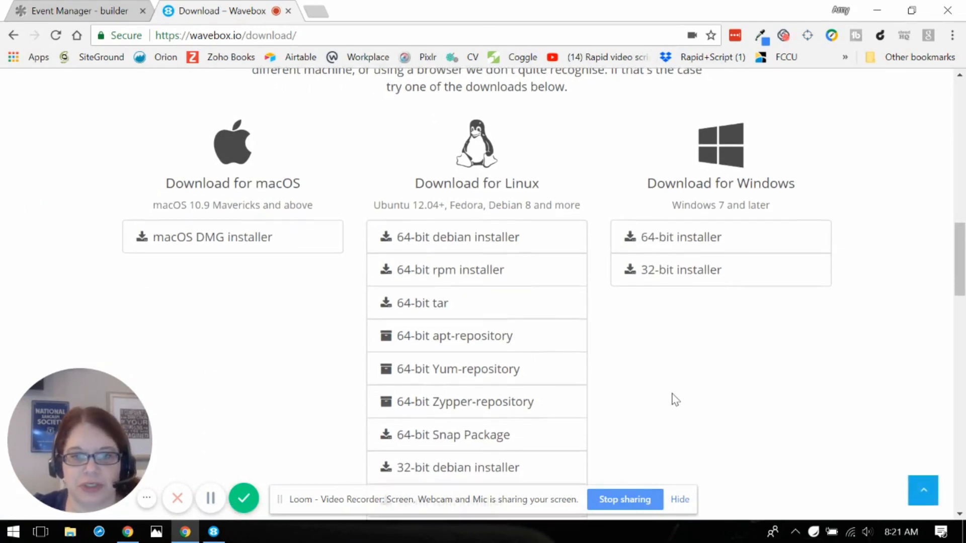
pyautogui.scroll(-3)
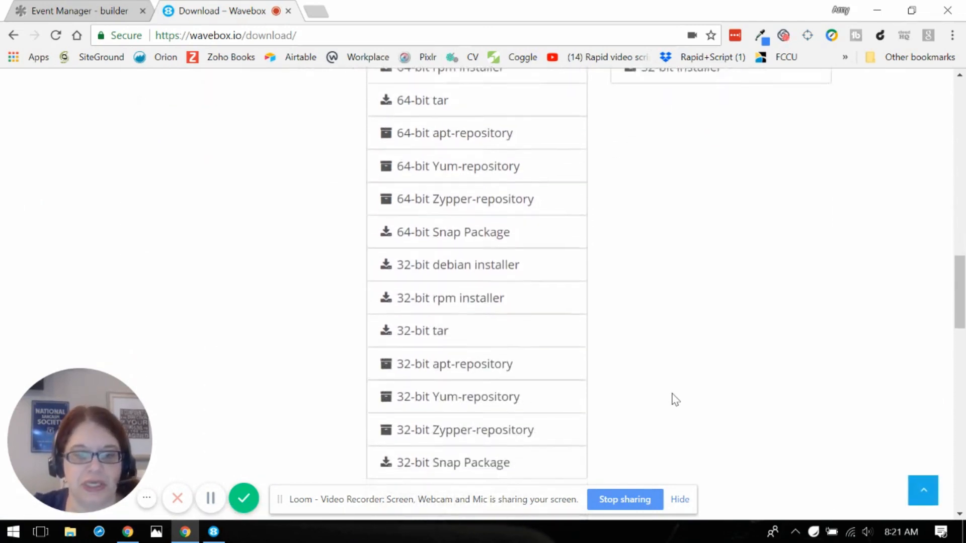
pyautogui.scroll(3)
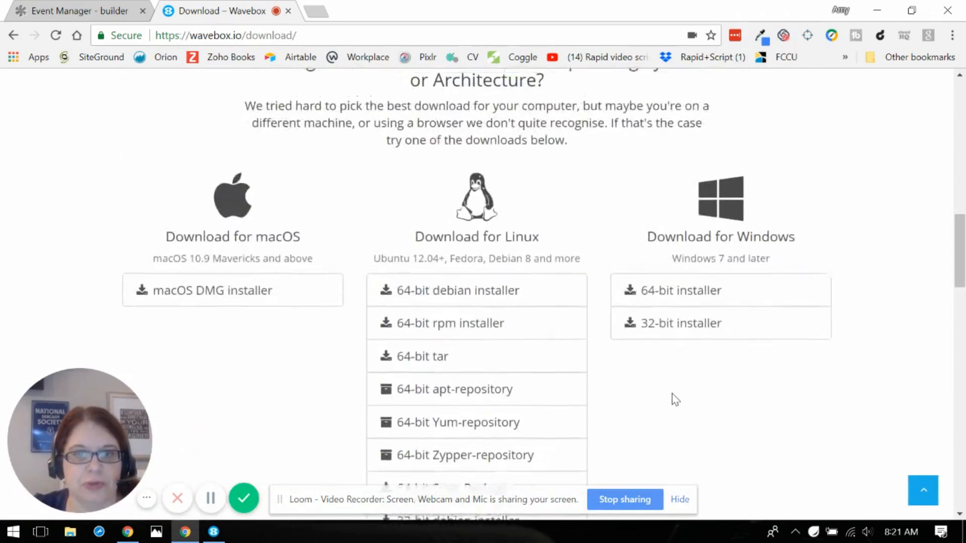